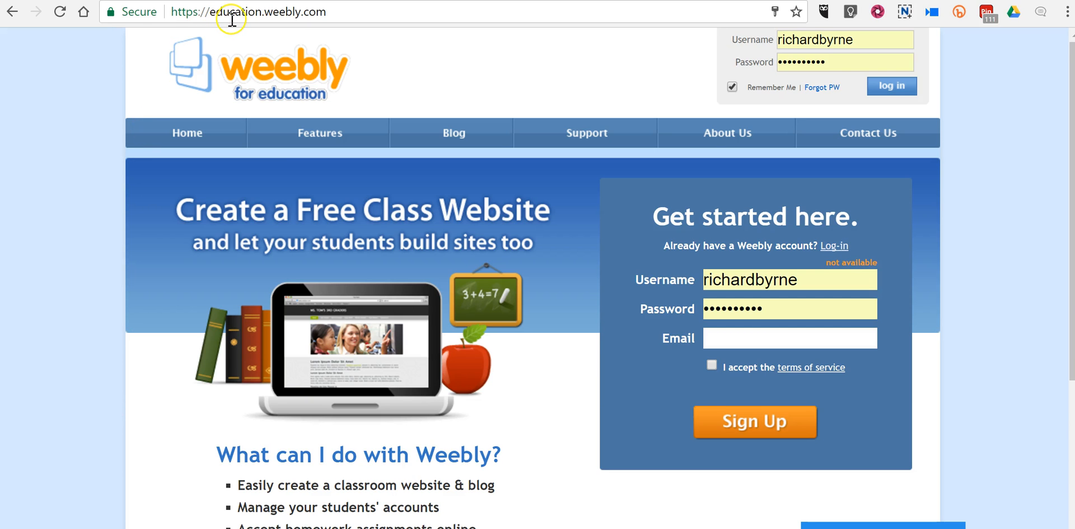
{"action": "mouse_move", "coordinate": [476, 248]}
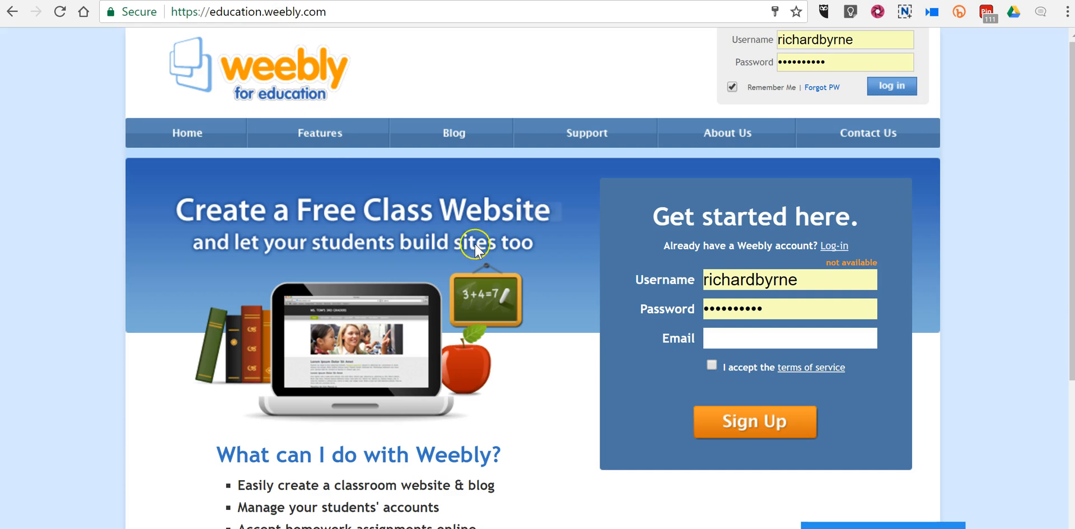
{"action": "mouse_move", "coordinate": [891, 86]}
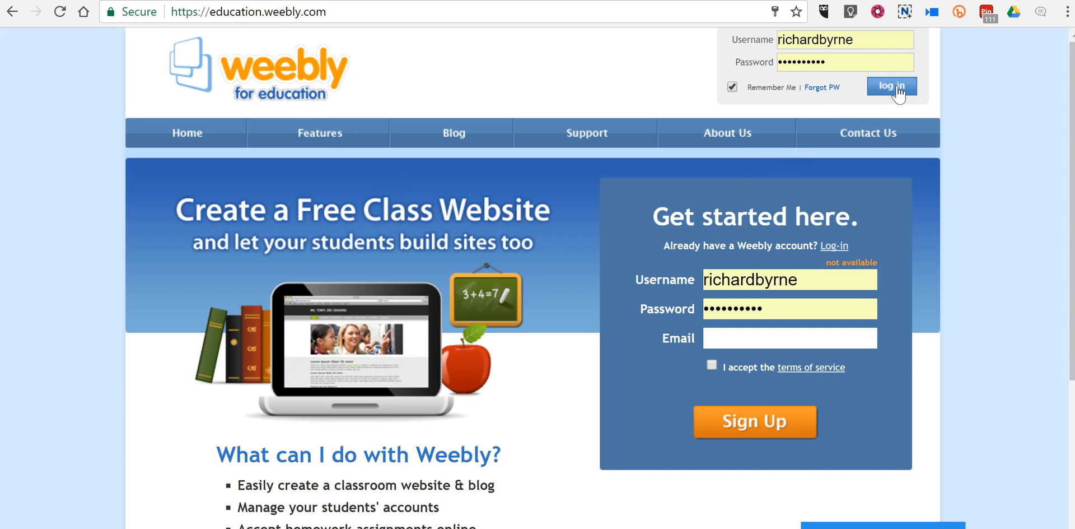
Log in with the saved credentials to reach the My Sites dashboard.
{"action": "left_click", "coordinate": [891, 86]}
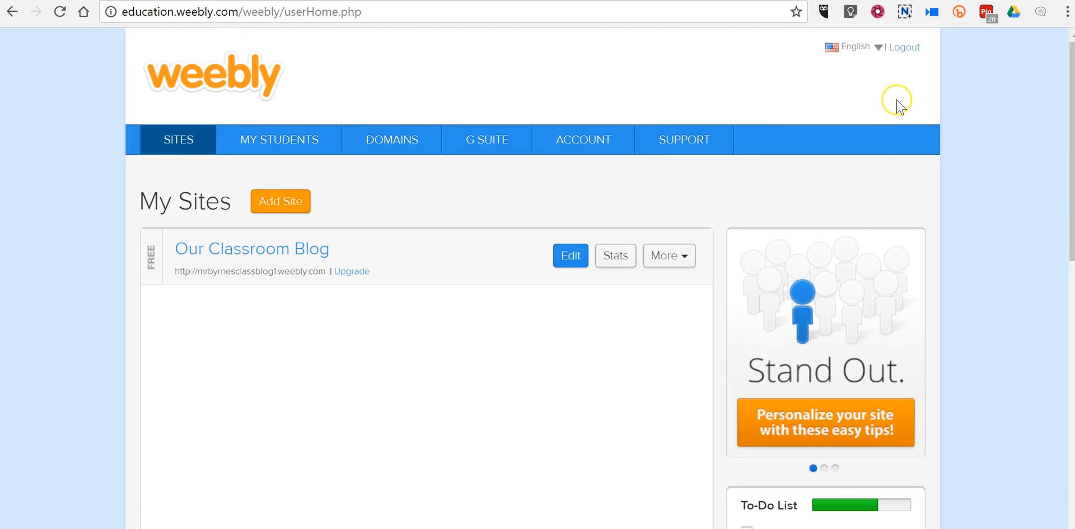
{"action": "mouse_move", "coordinate": [345, 297]}
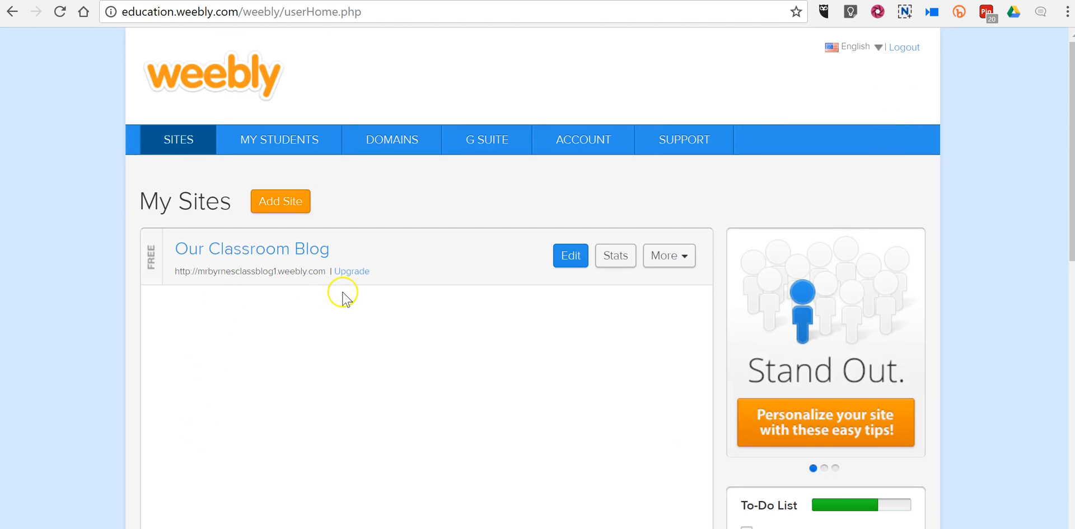
{"action": "mouse_move", "coordinate": [280, 201]}
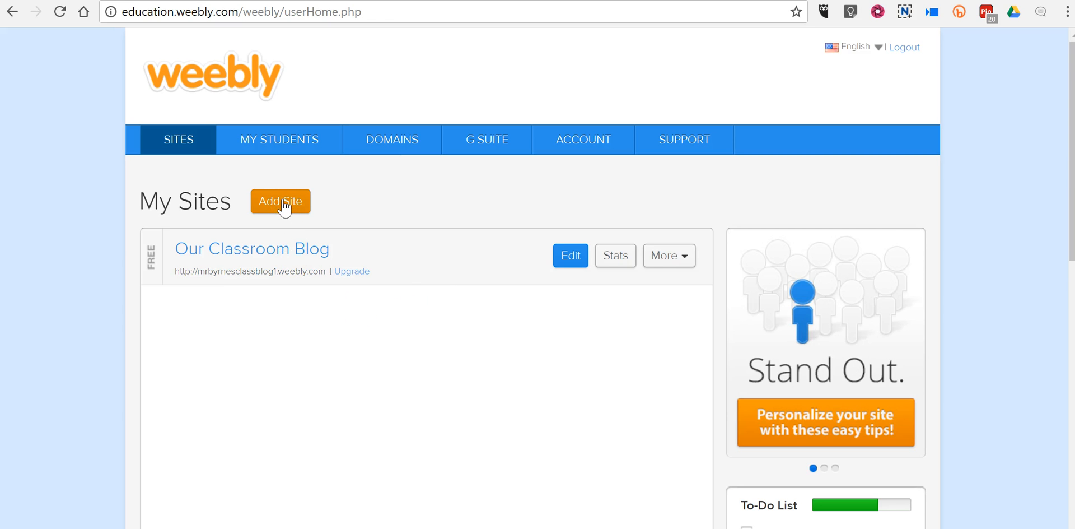
Add a new site, filter to Blog themes, and choose the Sights + Sounds theme.
{"action": "left_click", "coordinate": [280, 201]}
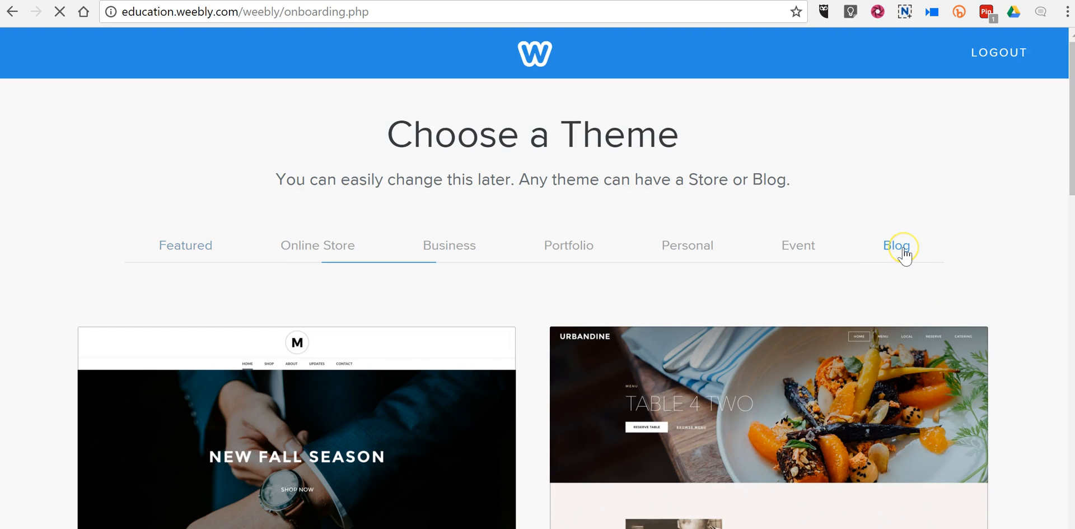
{"action": "left_click", "coordinate": [896, 245]}
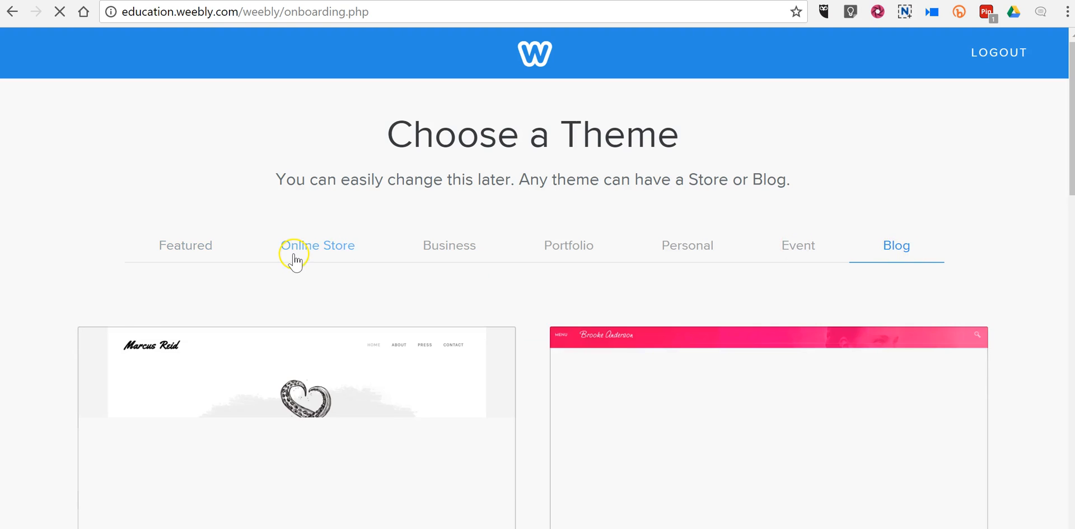
{"action": "scroll", "scroll_direction": "down", "scroll_amount": 3}
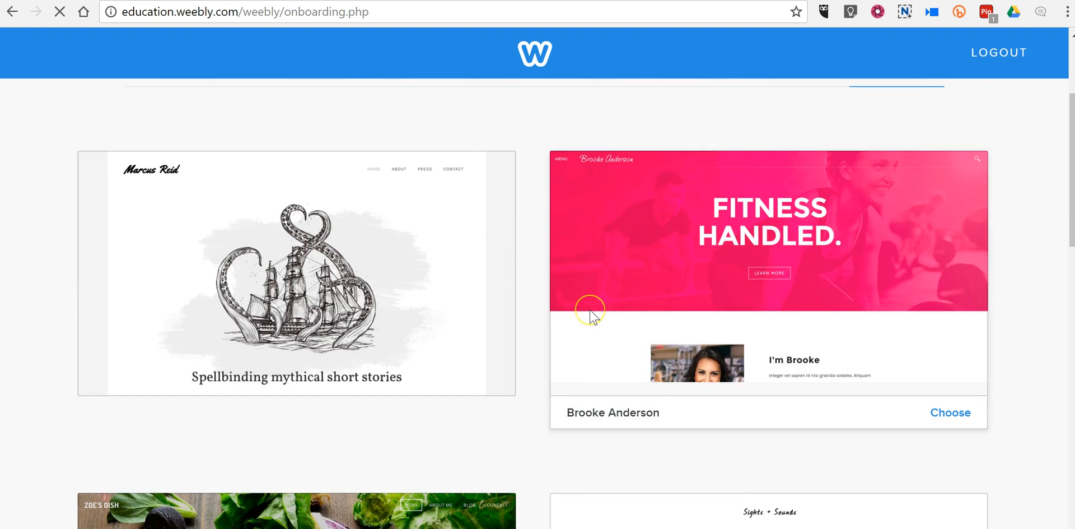
{"action": "scroll", "scroll_direction": "down", "scroll_amount": 3}
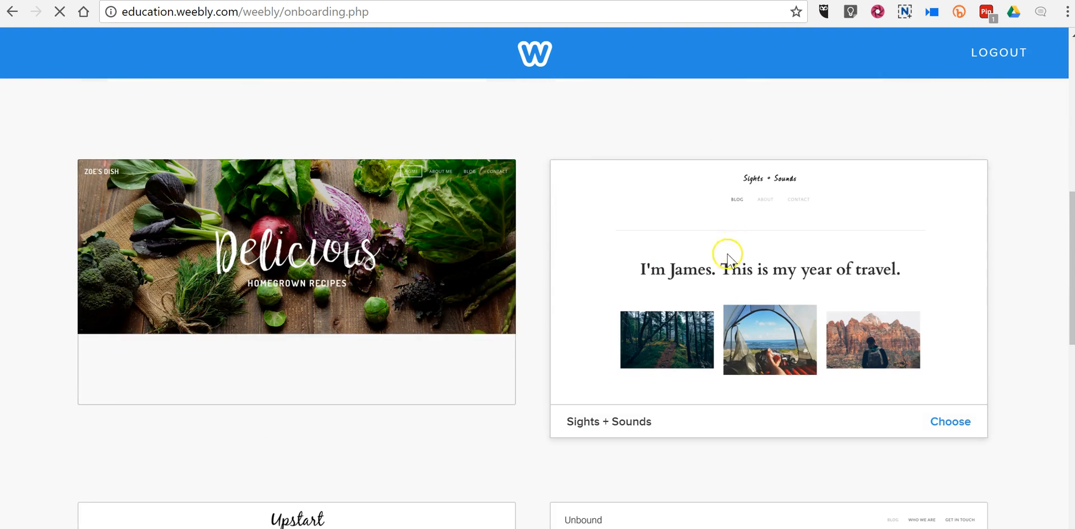
{"action": "scroll", "scroll_direction": "down", "scroll_amount": 3}
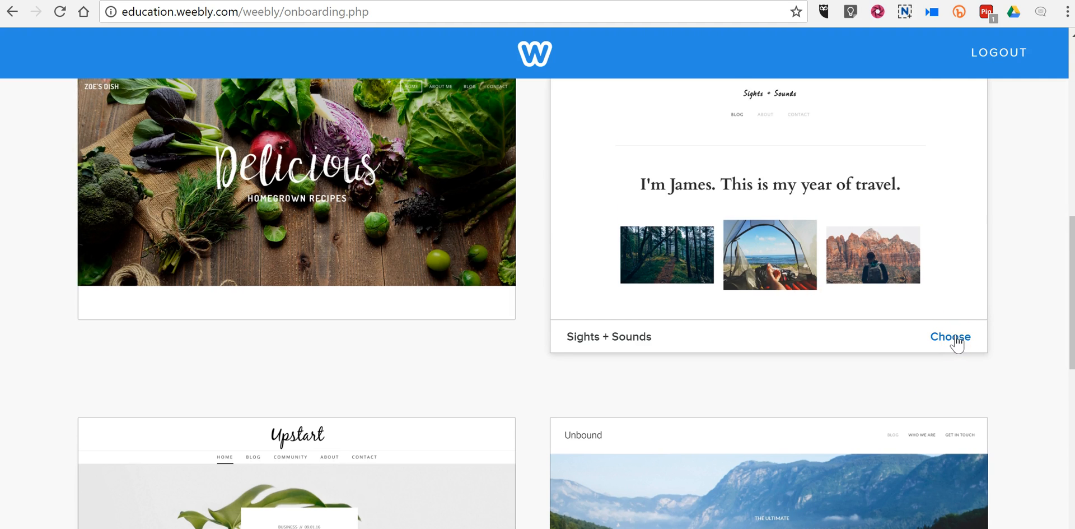
{"action": "left_click", "coordinate": [951, 337]}
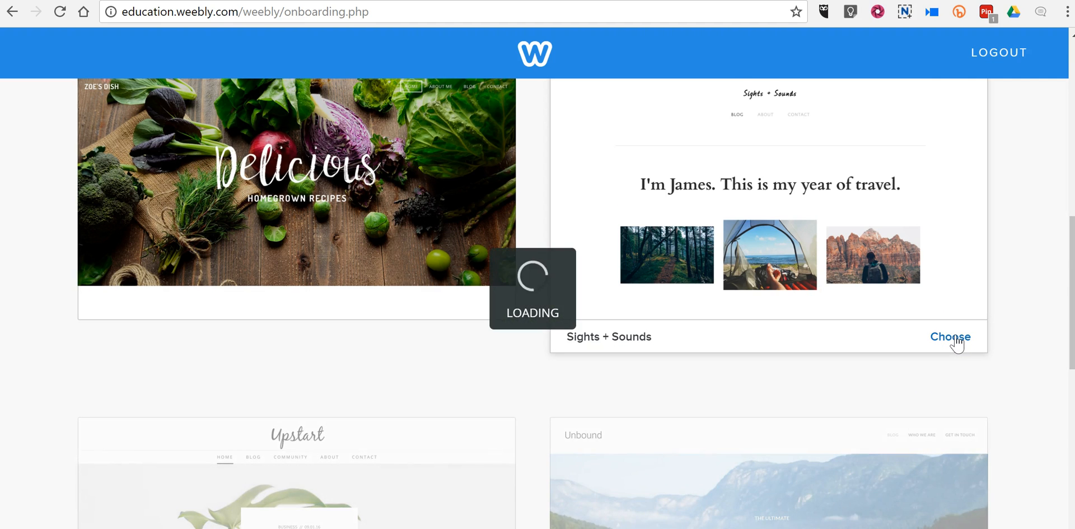
{"action": "left_click", "coordinate": [951, 336]}
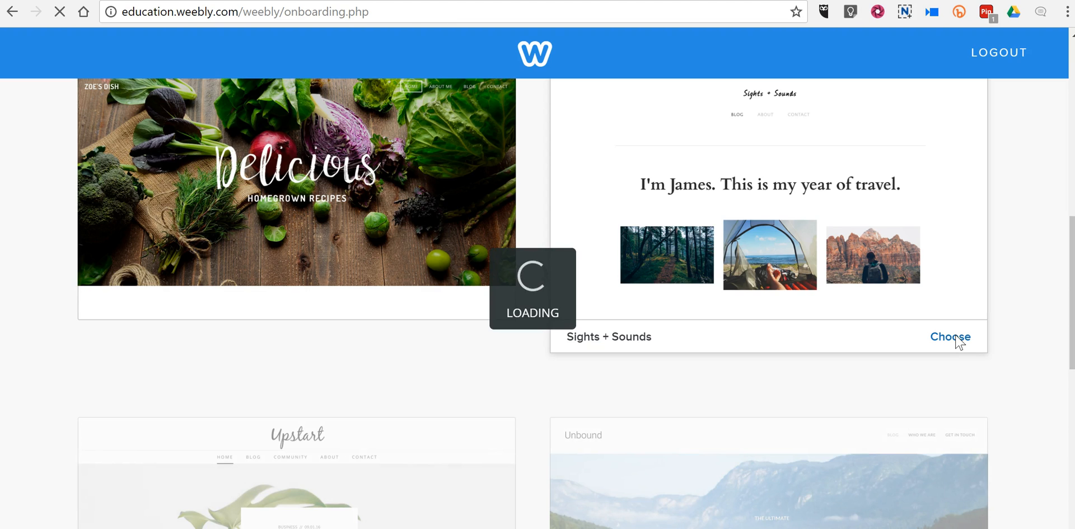
{"action": "left_click", "coordinate": [951, 336]}
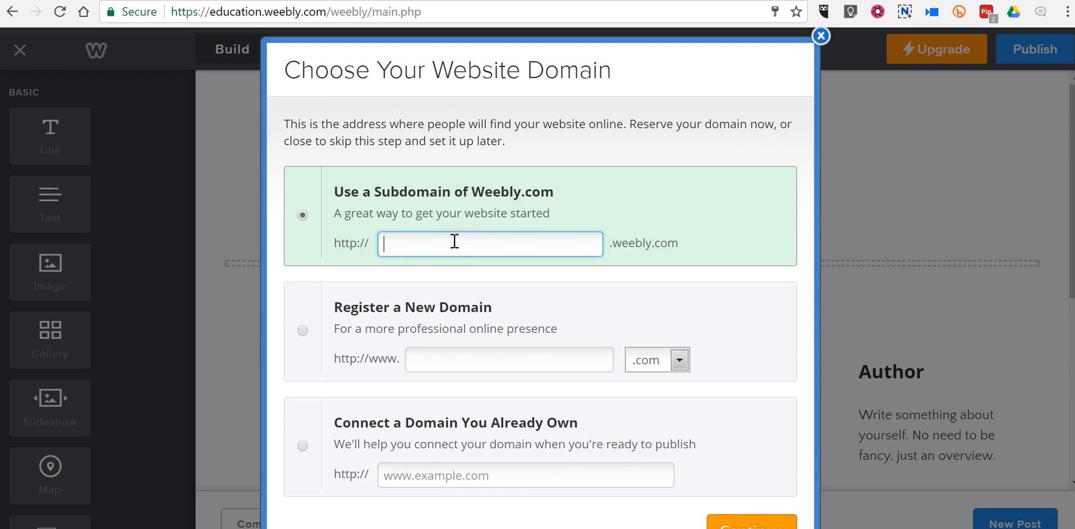
Claim the mrbyrnesclassroom weebly.com subdomain and continue into the blog editor.
{"action": "type", "text": "mrbyrnesclassroom"}
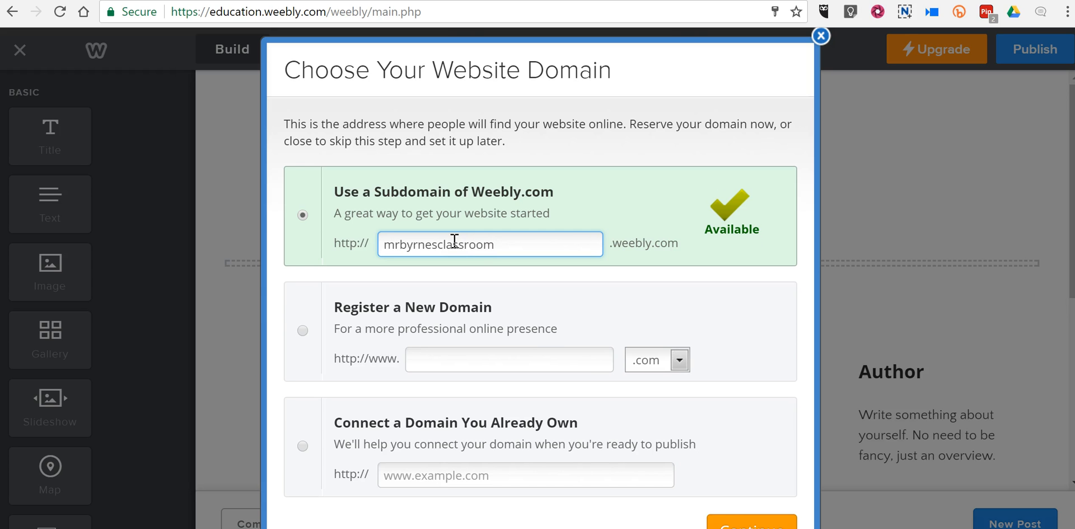
{"action": "left_click", "coordinate": [822, 36]}
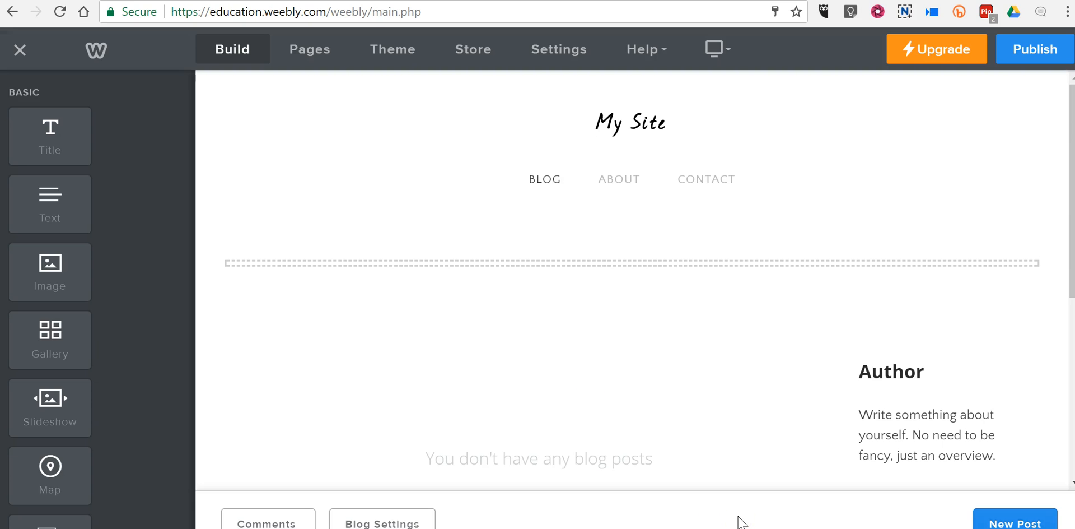
{"action": "left_click", "coordinate": [629, 122]}
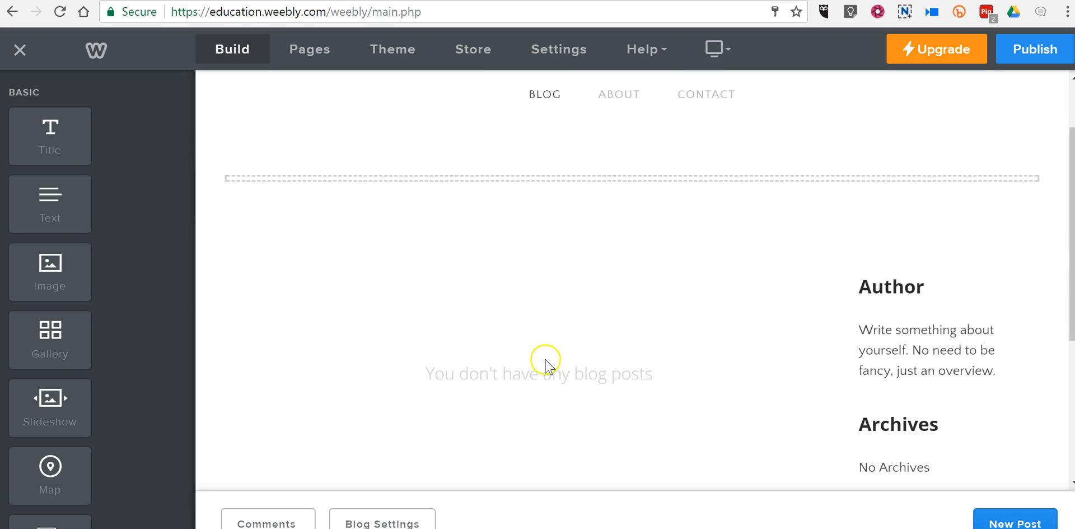
{"action": "mouse_move", "coordinate": [409, 490]}
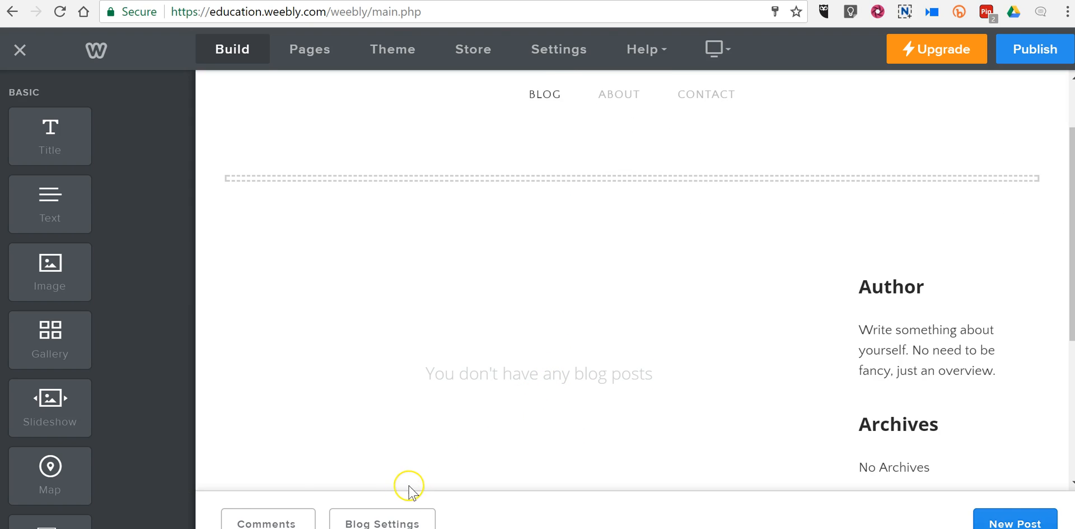
{"action": "mouse_move", "coordinate": [1026, 523]}
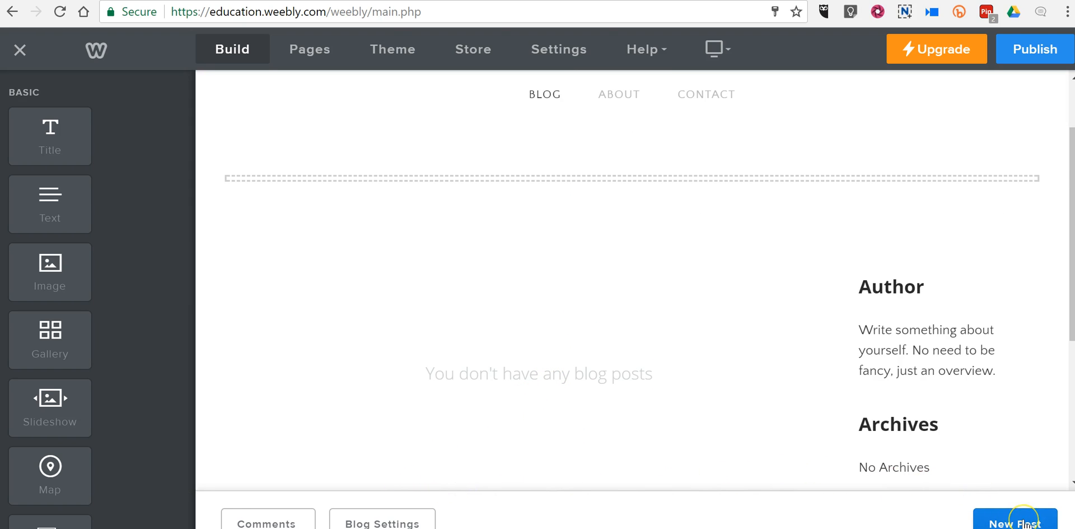
Start a new blog post and type its title.
{"action": "left_click", "coordinate": [1017, 522]}
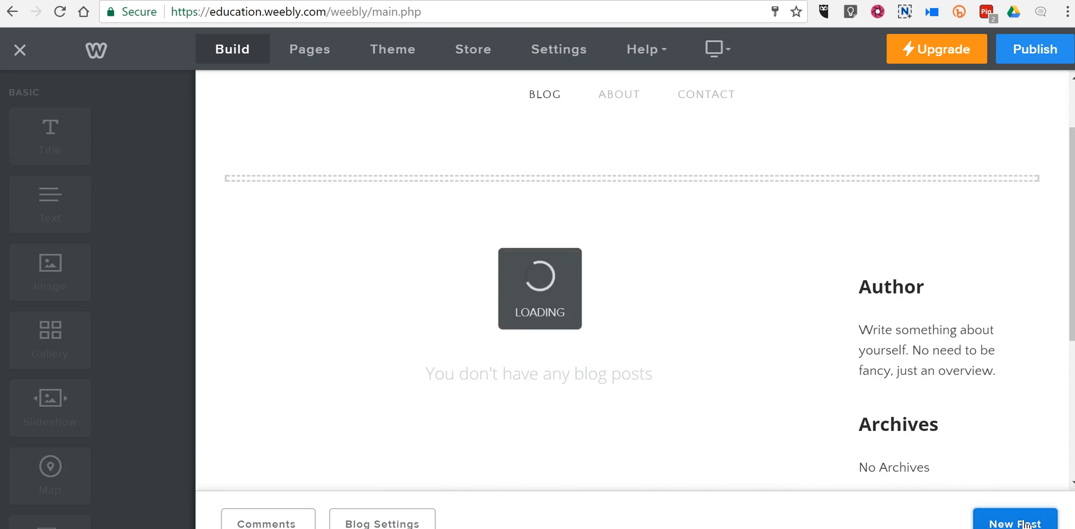
{"action": "left_click", "coordinate": [1016, 522]}
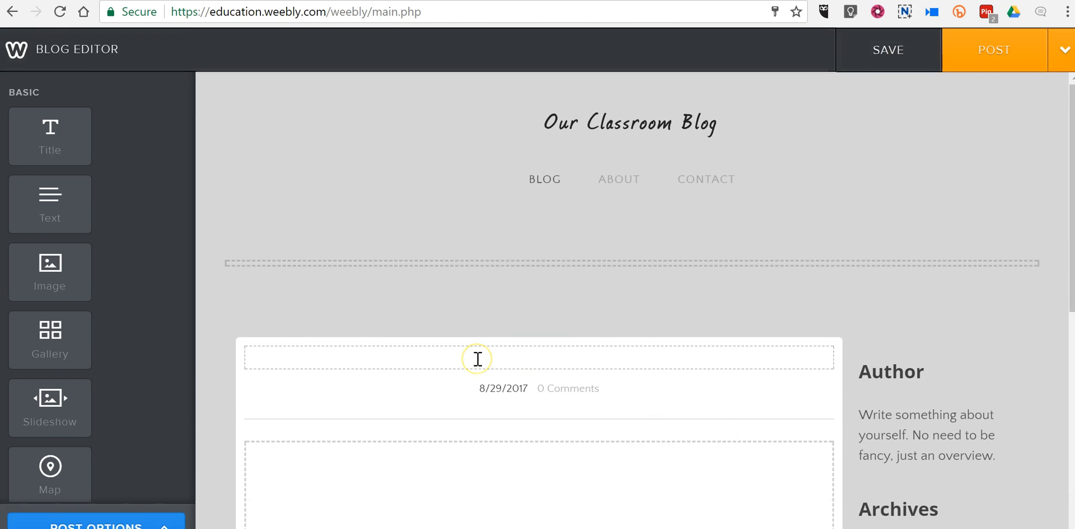
{"action": "type", "text": "Welcome to Our"}
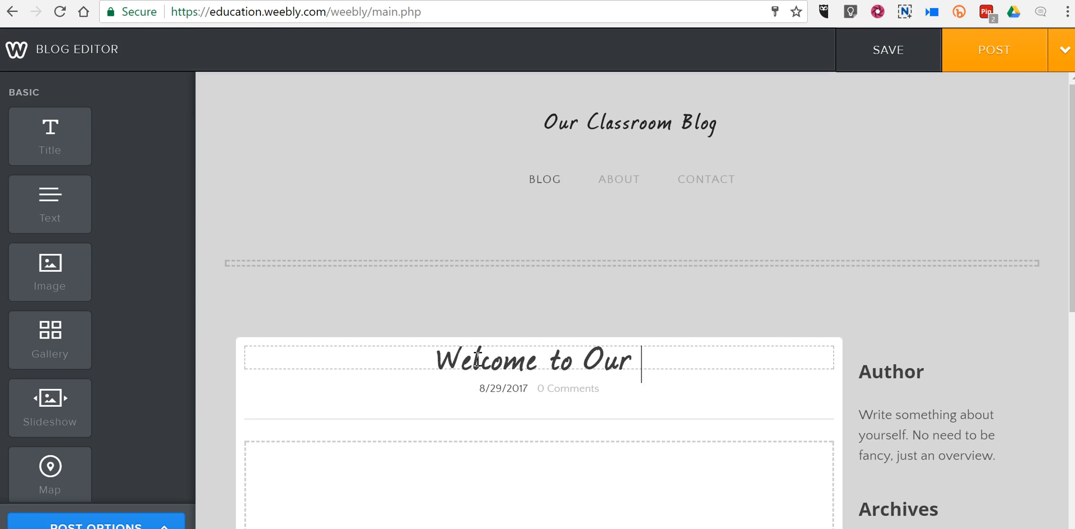
{"action": "type", "text": "Blog"}
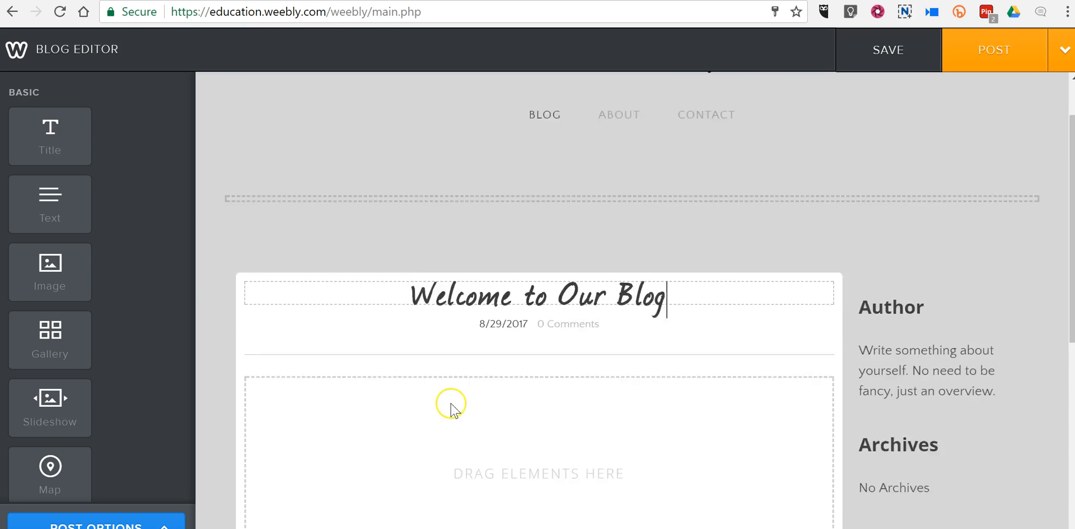
Add a text block atop the post with the welcome and school-year learning sentences.
{"action": "scroll", "scroll_direction": "down", "scroll_amount": 3}
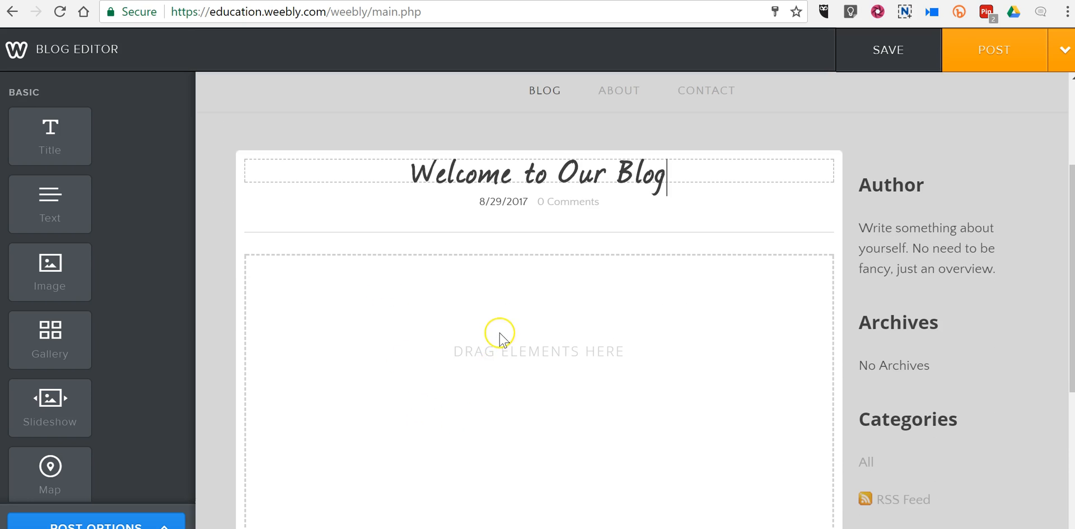
{"action": "left_click_drag", "start_coordinate": [50, 204], "coordinate": [404, 305]}
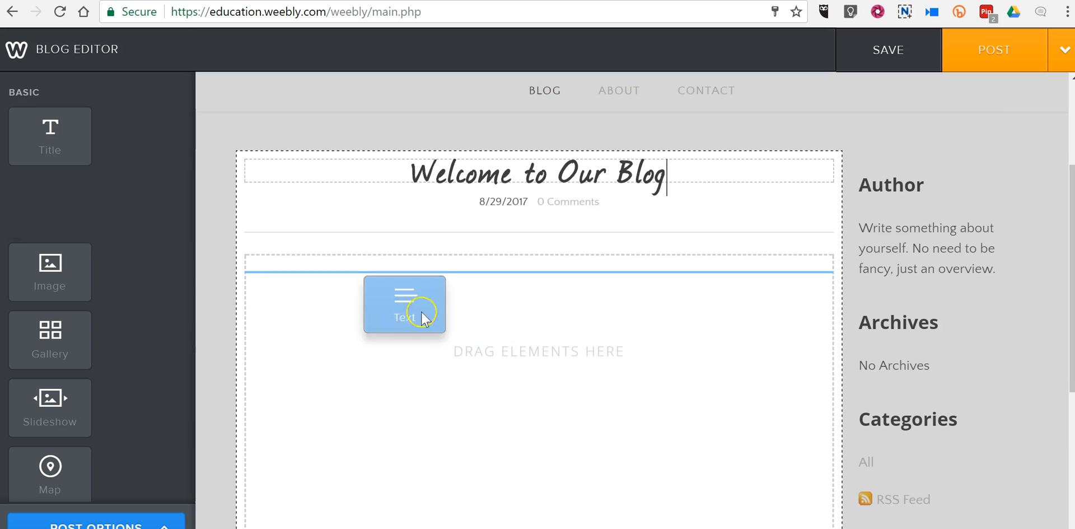
{"action": "left_click_drag", "start_coordinate": [404, 305], "coordinate": [549, 343]}
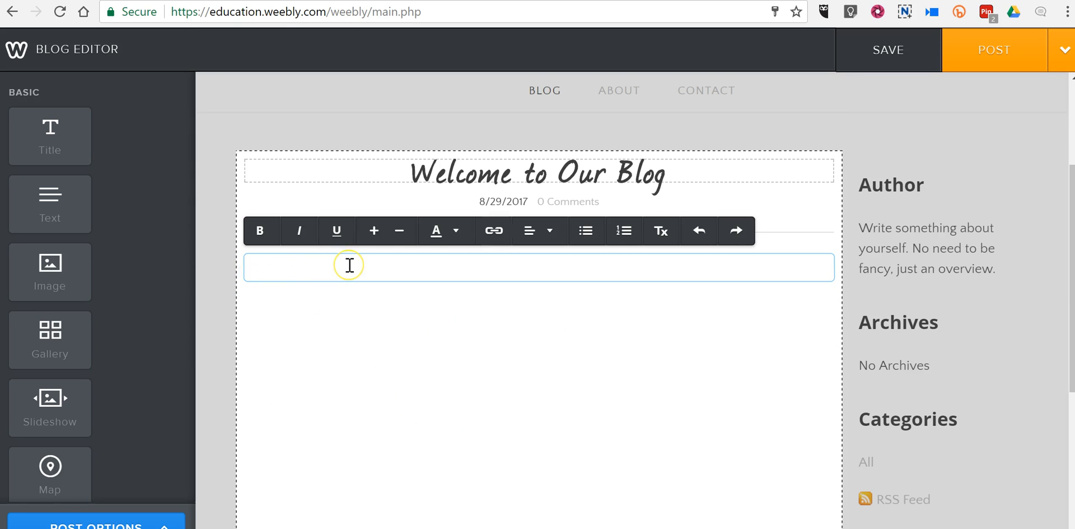
{"action": "type", "text": "Welcome to our cla"}
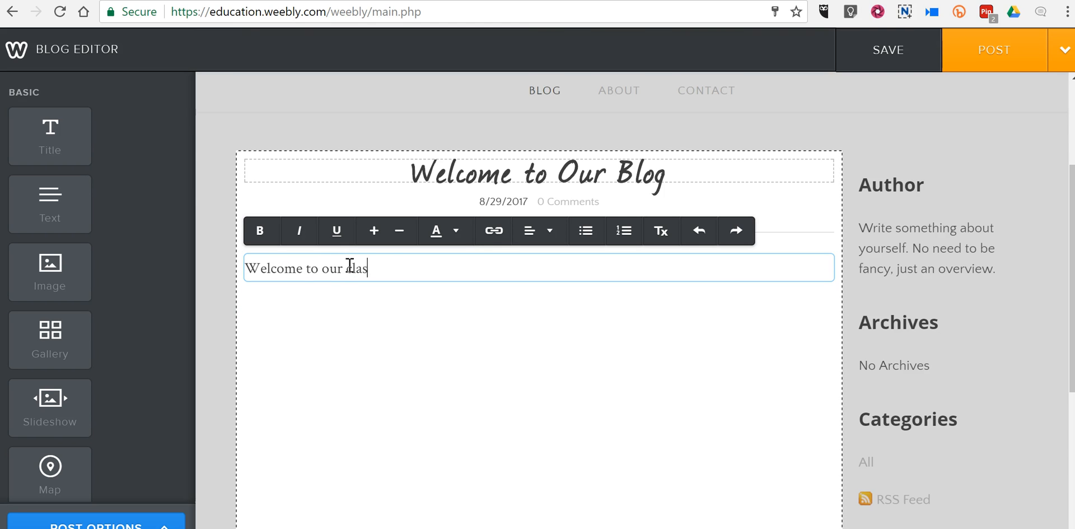
{"action": "type", "text": "sroom blog."}
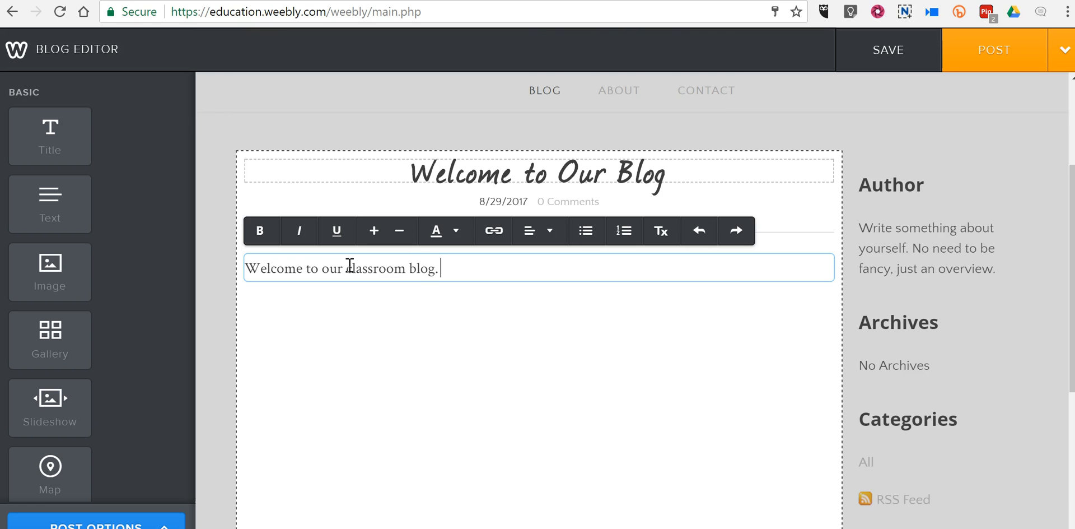
{"action": "type", "text": "On this blog we will share things that we"}
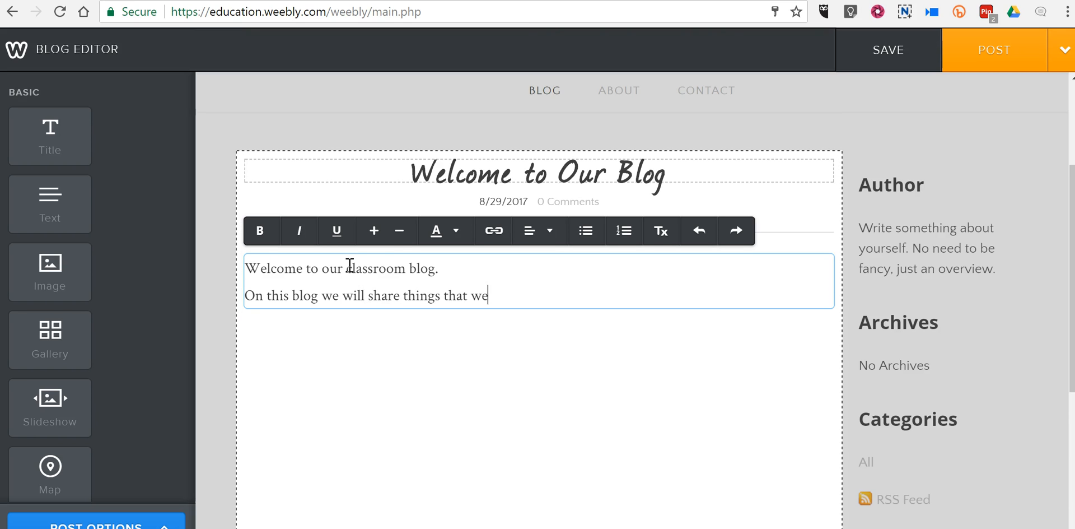
{"action": "type", "text": "learn duri"}
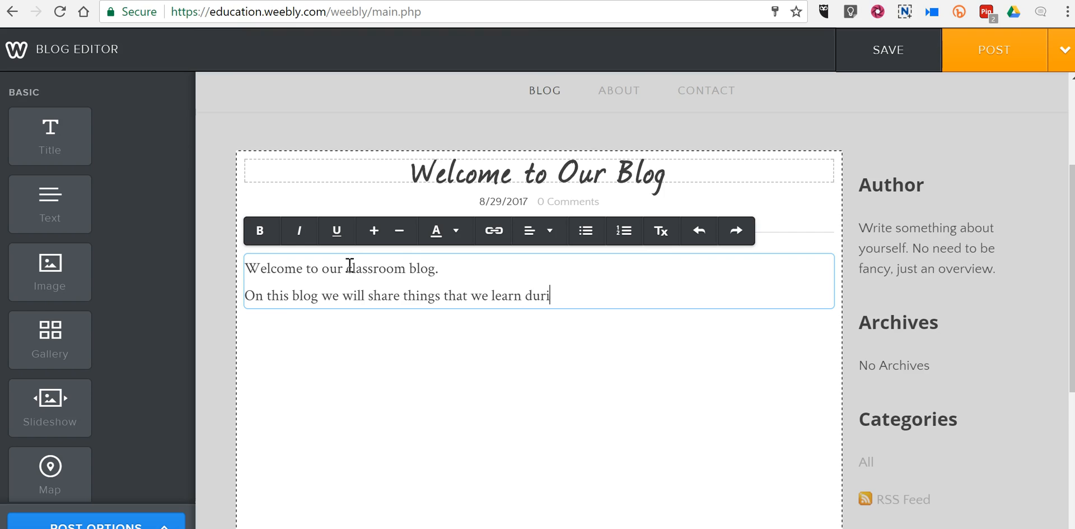
{"action": "type", "text": "ng the school year."}
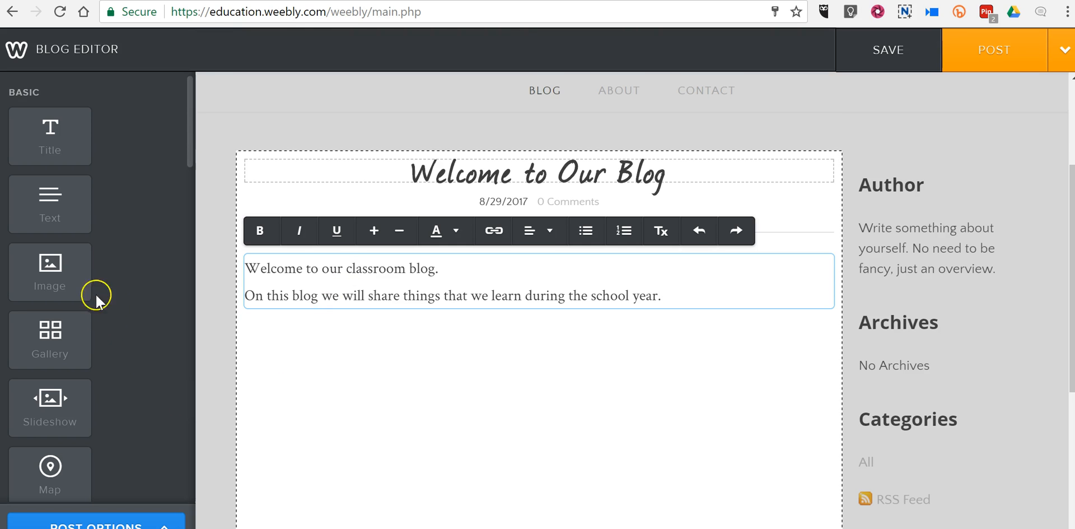
Add an image block below the text with the bison photo from Personal images.
{"action": "left_click_drag", "start_coordinate": [50, 272], "coordinate": [317, 342]}
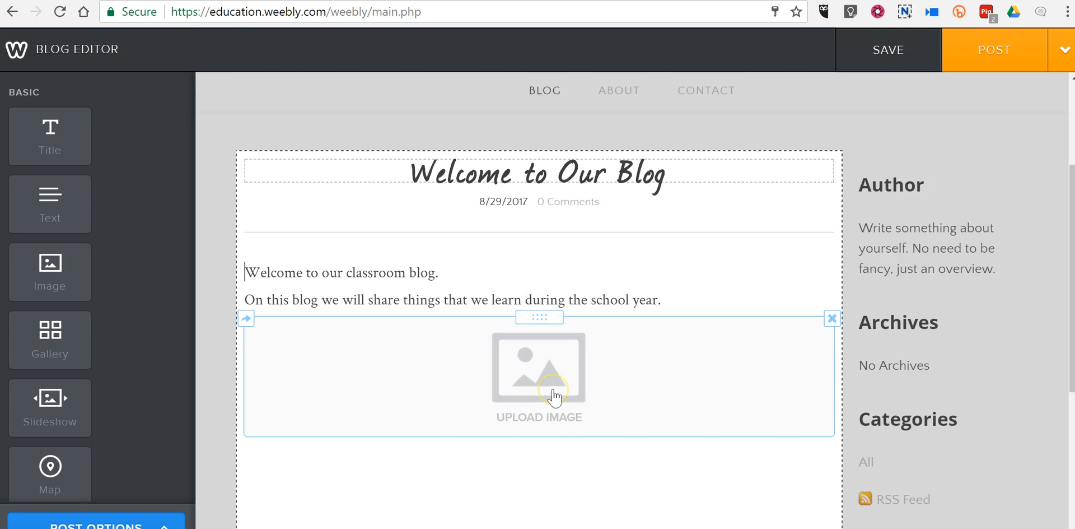
{"action": "left_click", "coordinate": [539, 374]}
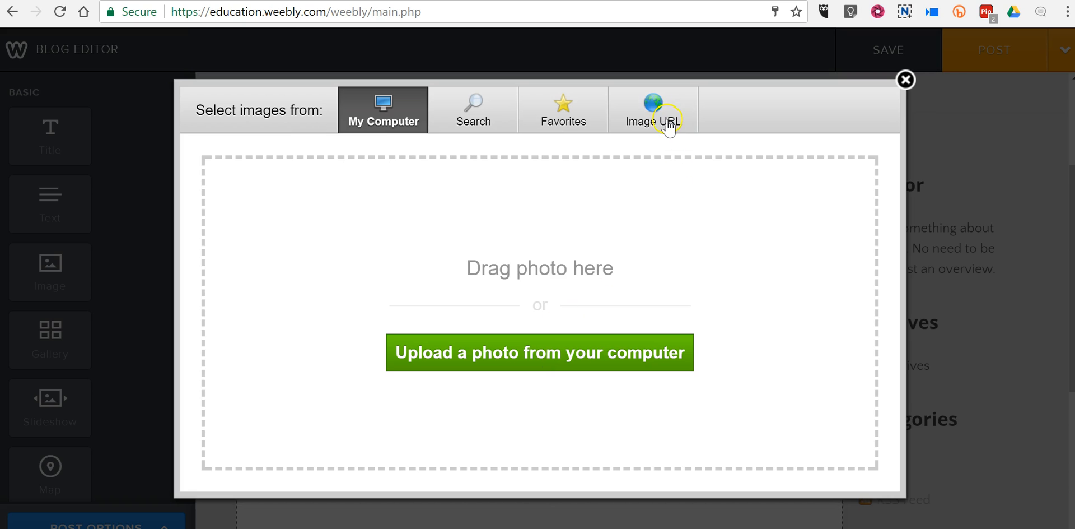
{"action": "mouse_move", "coordinate": [492, 119]}
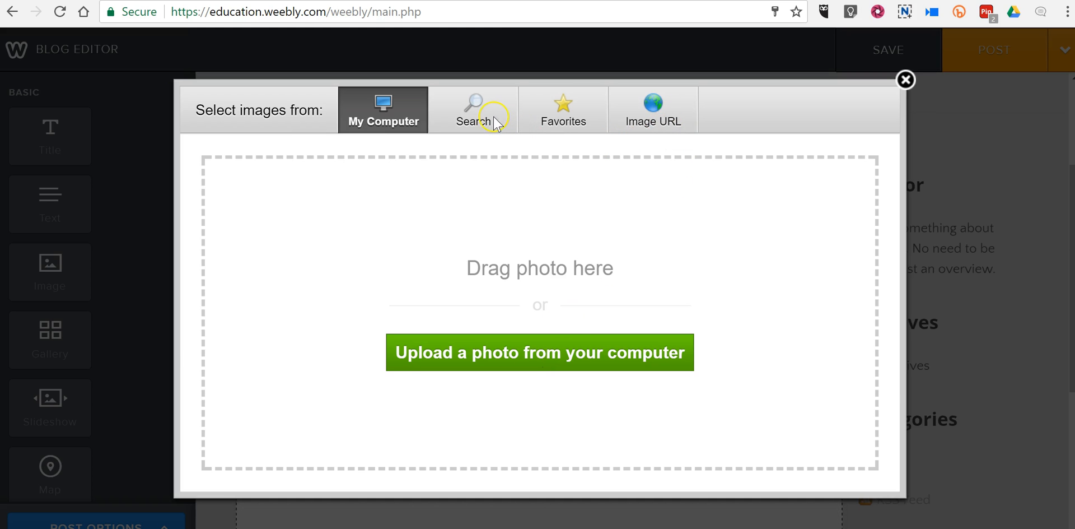
{"action": "left_click", "coordinate": [540, 352]}
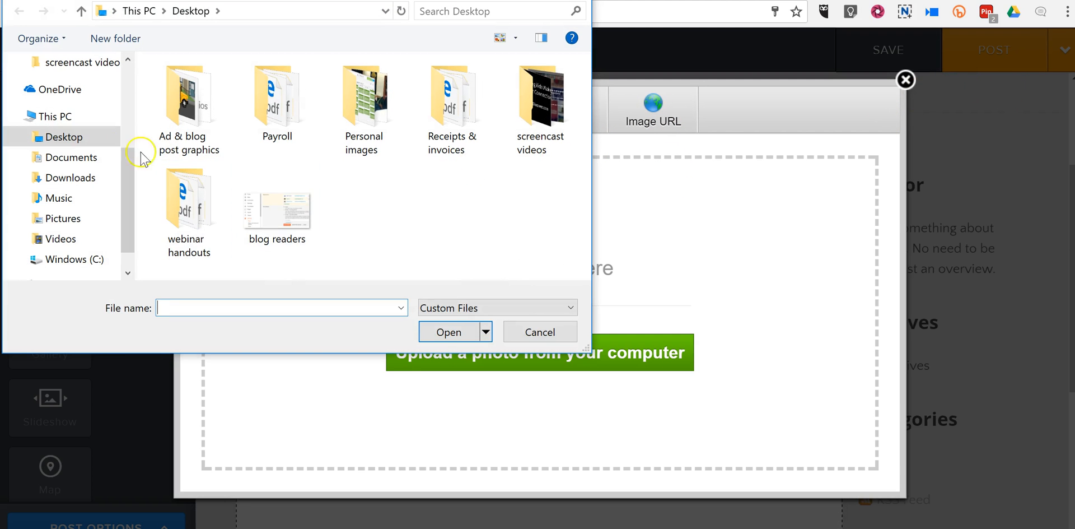
{"action": "double_click", "coordinate": [363, 103]}
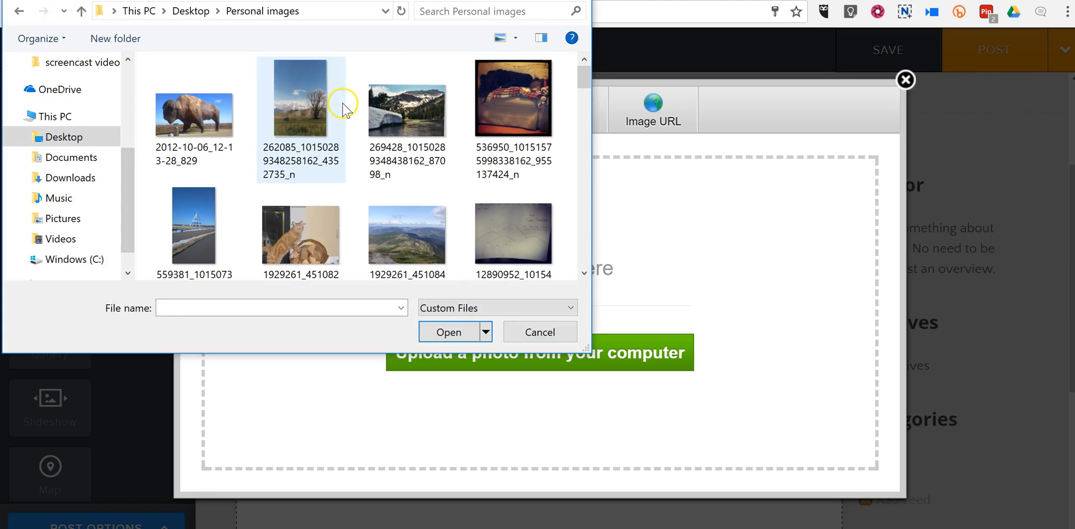
{"action": "left_click", "coordinate": [195, 114]}
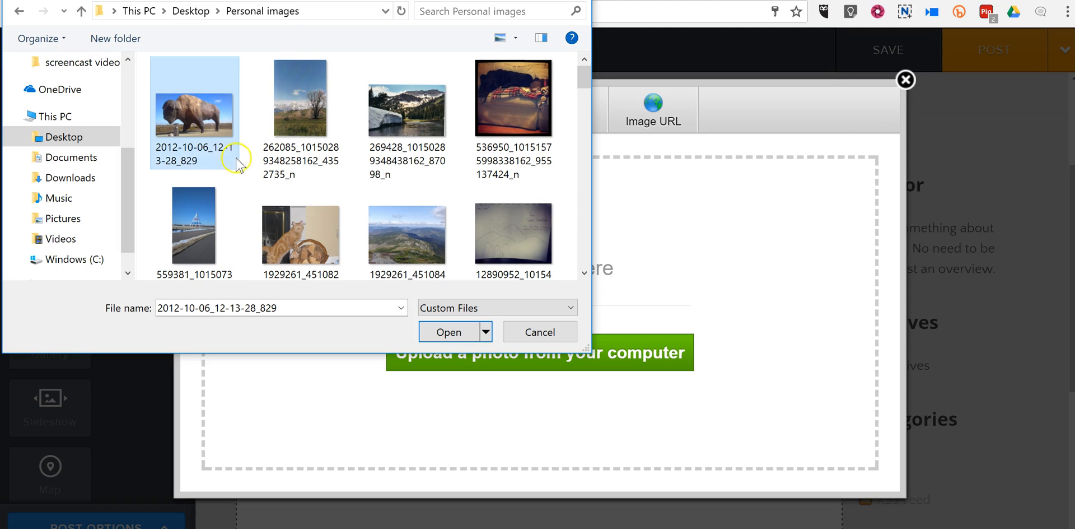
{"action": "left_click", "coordinate": [540, 332]}
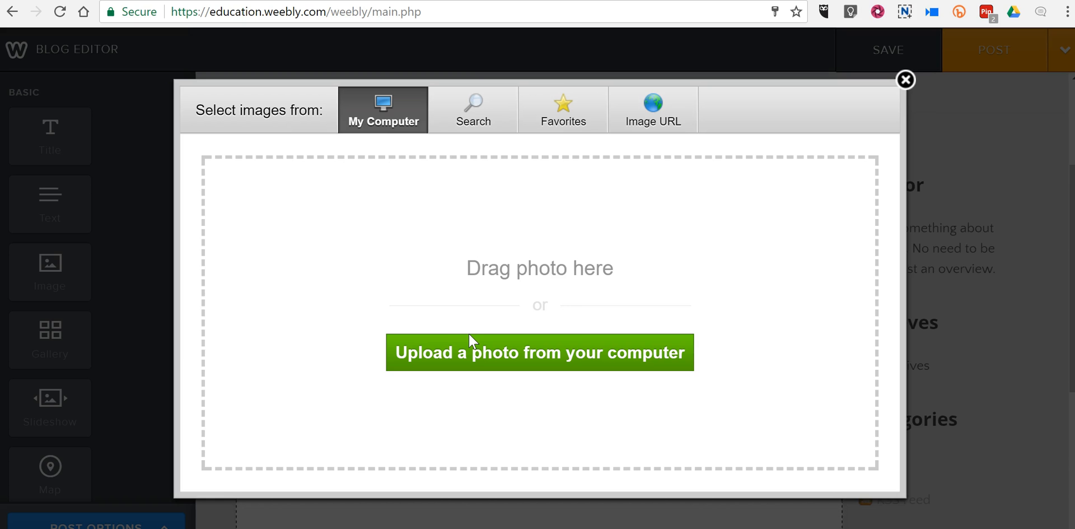
{"action": "left_click", "coordinate": [540, 352]}
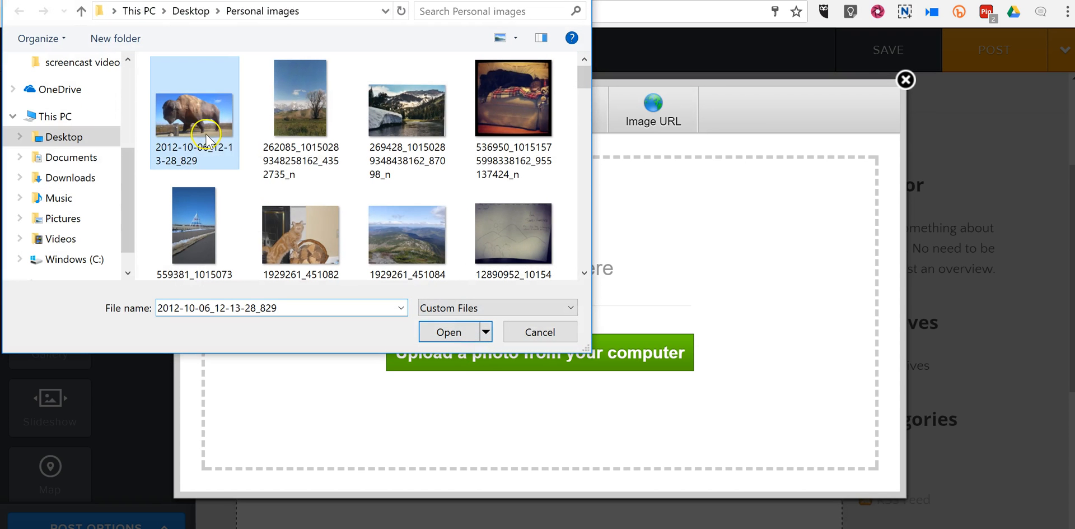
{"action": "left_click", "coordinate": [449, 332]}
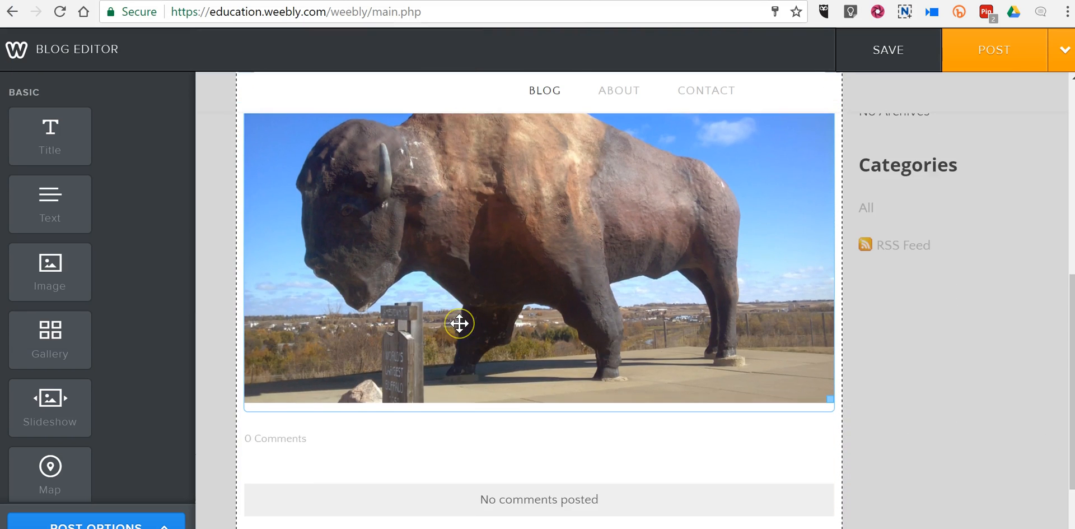
Post the entry, publish on the suggested weebly.com subdomain, and view the live site.
{"action": "scroll", "scroll_direction": "down", "scroll_amount": 3}
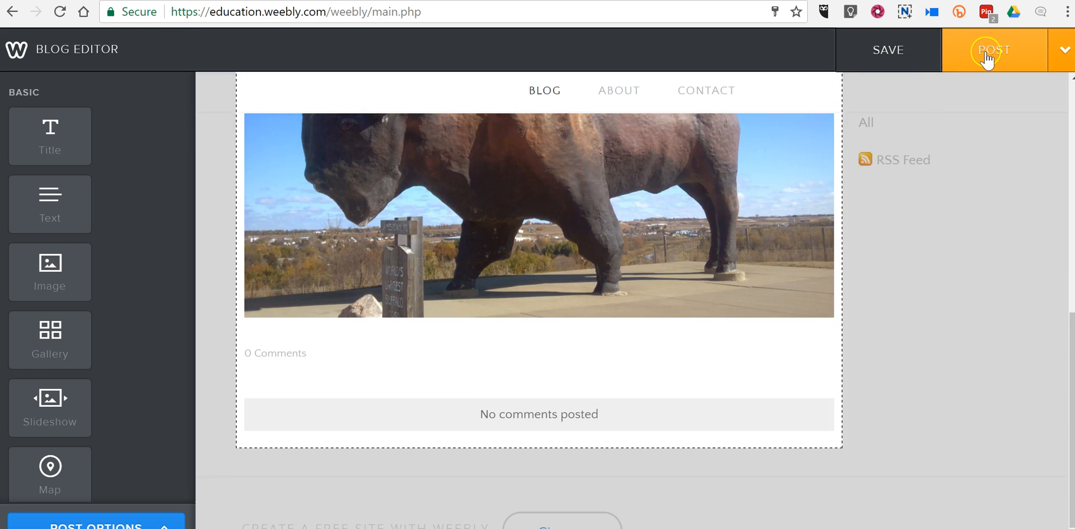
{"action": "left_click", "coordinate": [993, 49]}
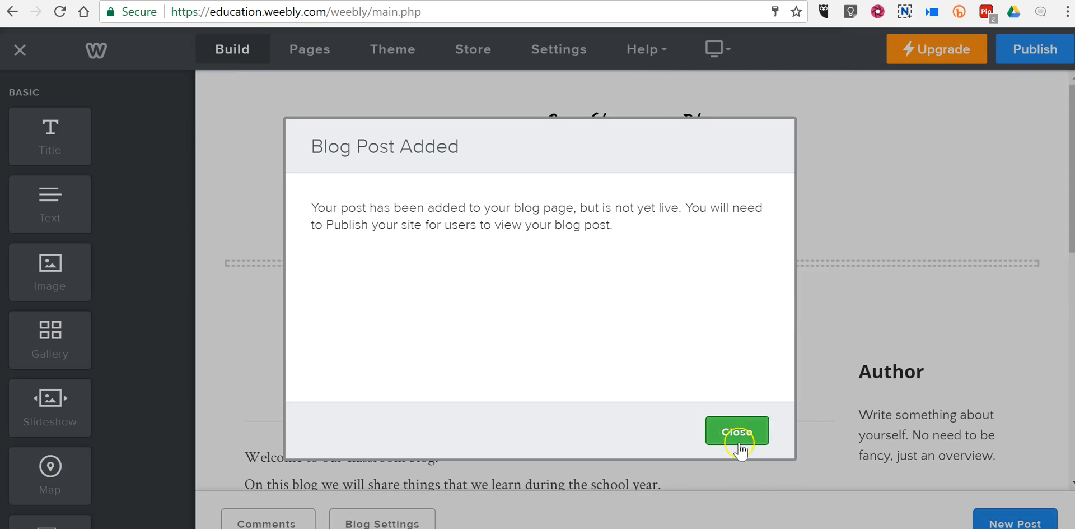
{"action": "left_click", "coordinate": [737, 431]}
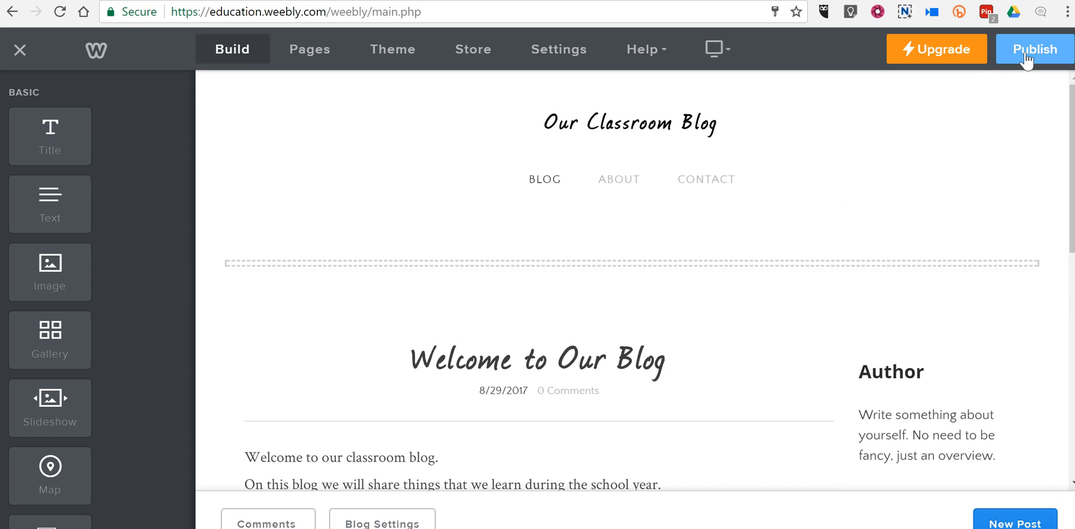
{"action": "left_click", "coordinate": [1034, 48]}
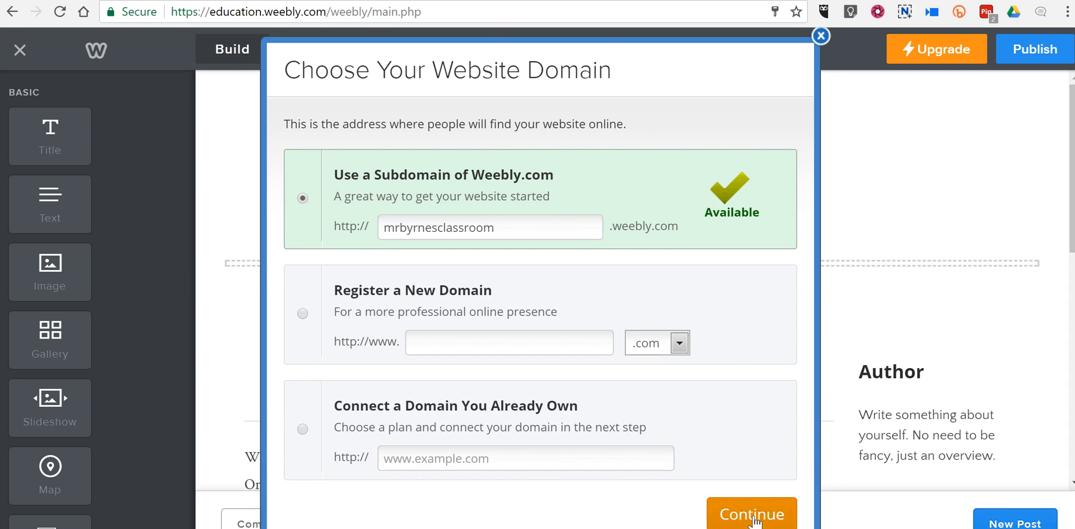
{"action": "left_click", "coordinate": [751, 514]}
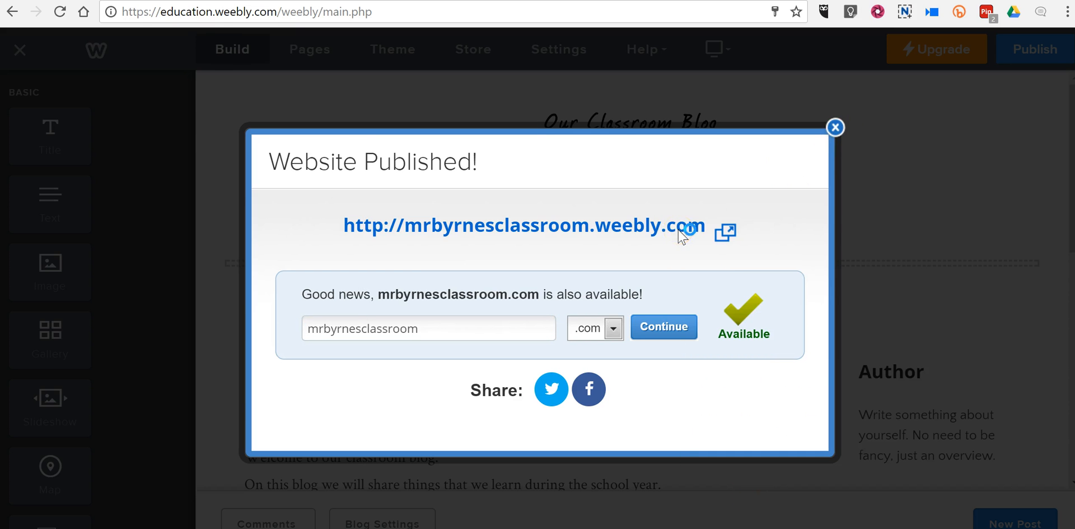
{"action": "left_click", "coordinate": [523, 226]}
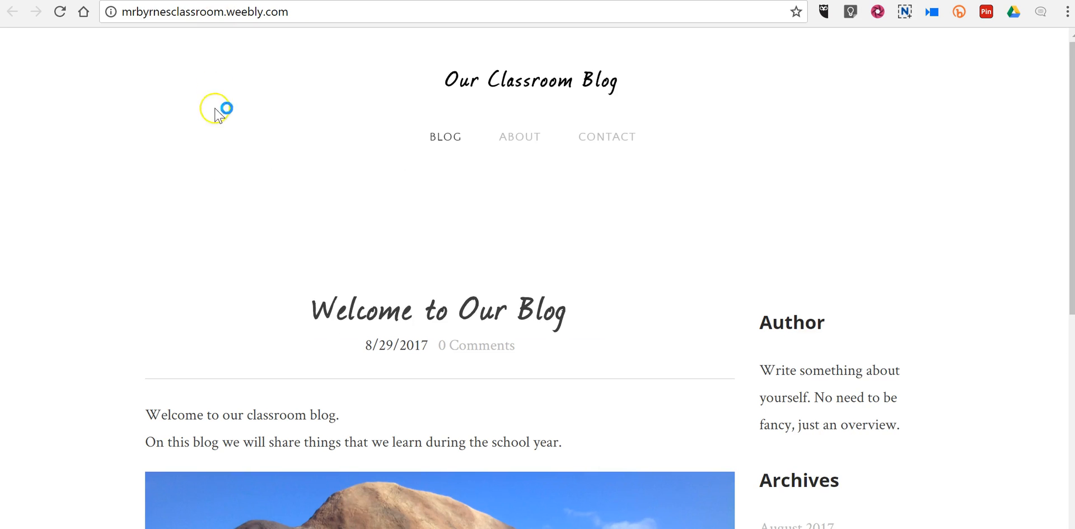
Scroll through the published blog before returning to the editor.
{"action": "scroll", "scroll_direction": "down", "scroll_amount": 3}
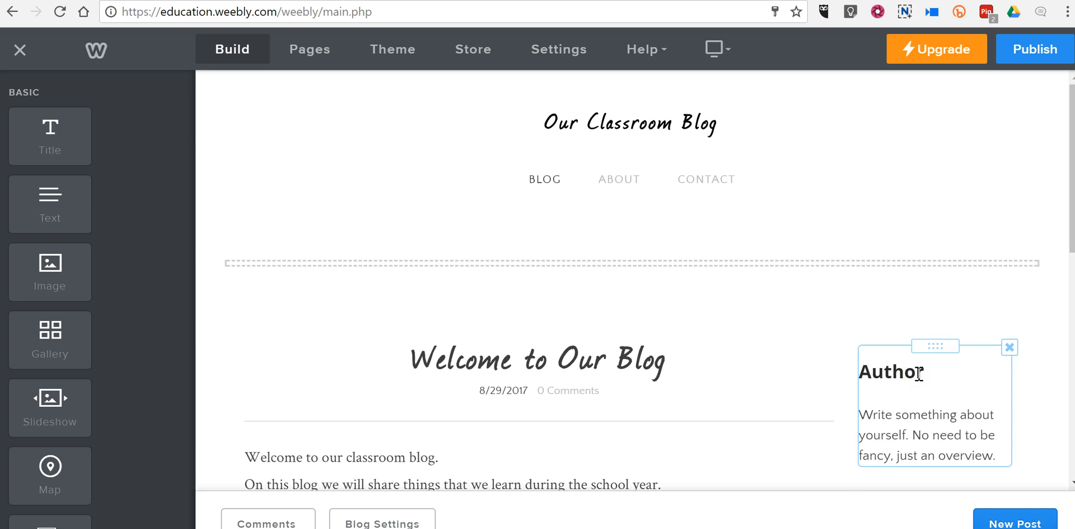
In Blog Settings, keep Default comments, require approval, and auto-close after 30 days.
{"action": "left_click", "coordinate": [917, 372]}
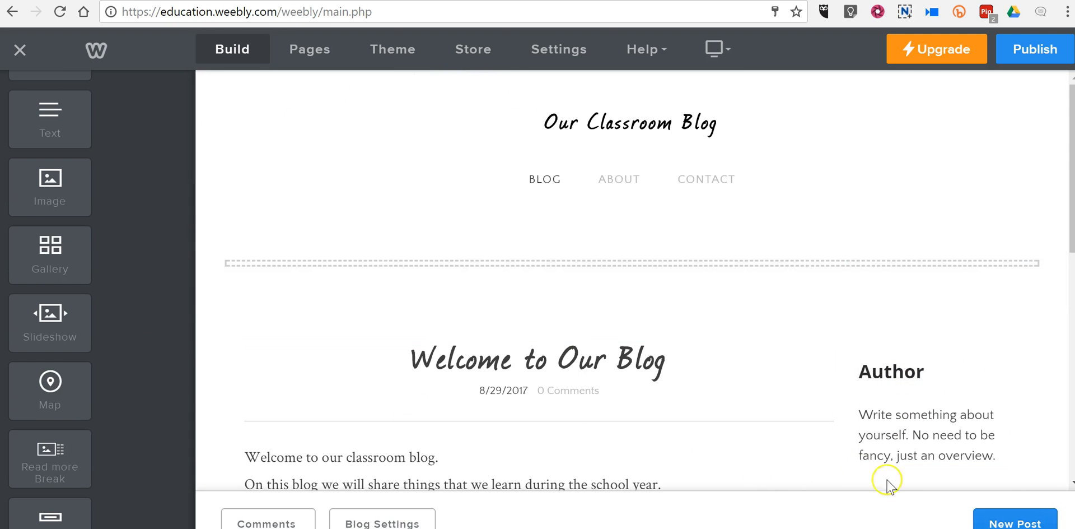
{"action": "mouse_move", "coordinate": [422, 517]}
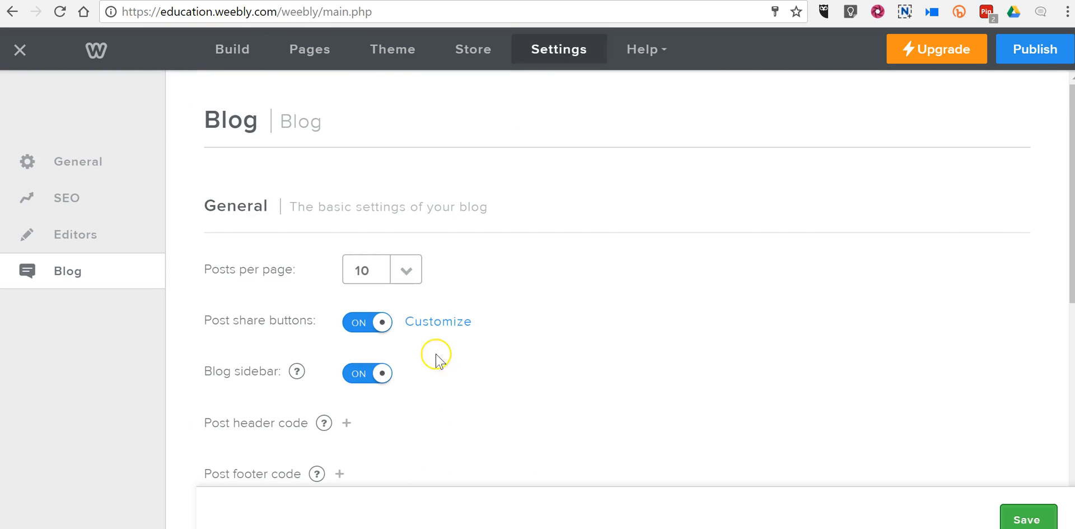
{"action": "scroll", "scroll_direction": "down", "scroll_amount": 3}
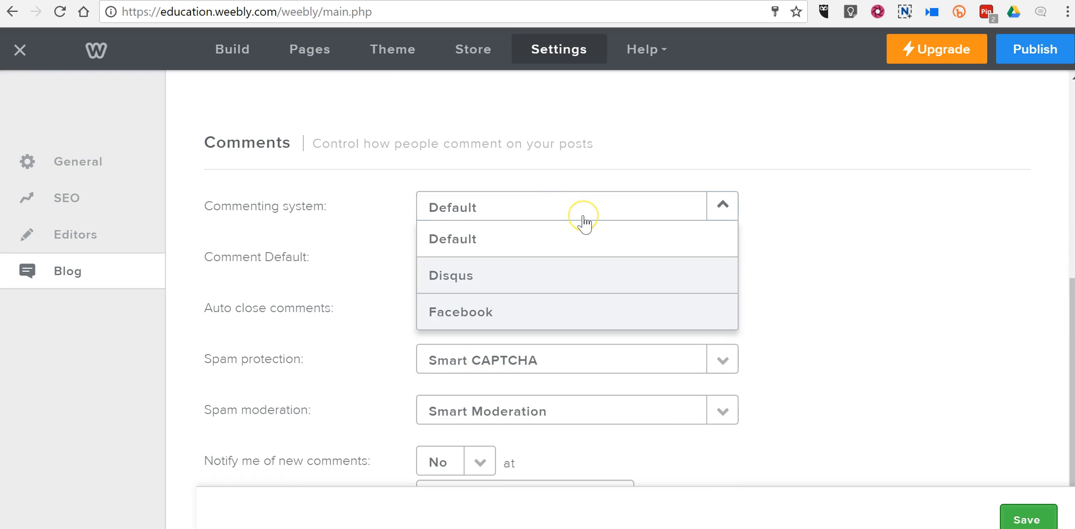
{"action": "mouse_move", "coordinate": [478, 243]}
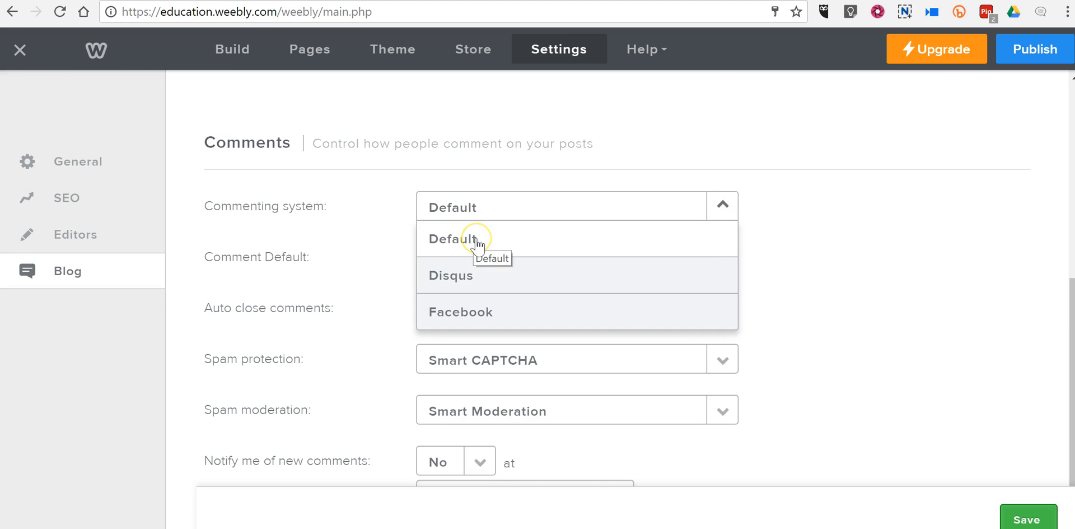
{"action": "left_click", "coordinate": [453, 238]}
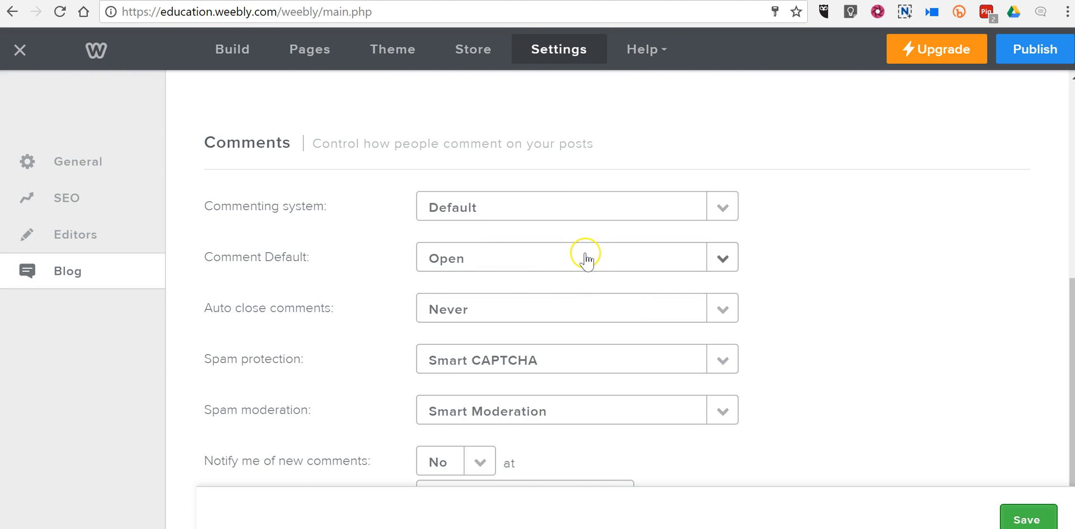
{"action": "left_click", "coordinate": [577, 257]}
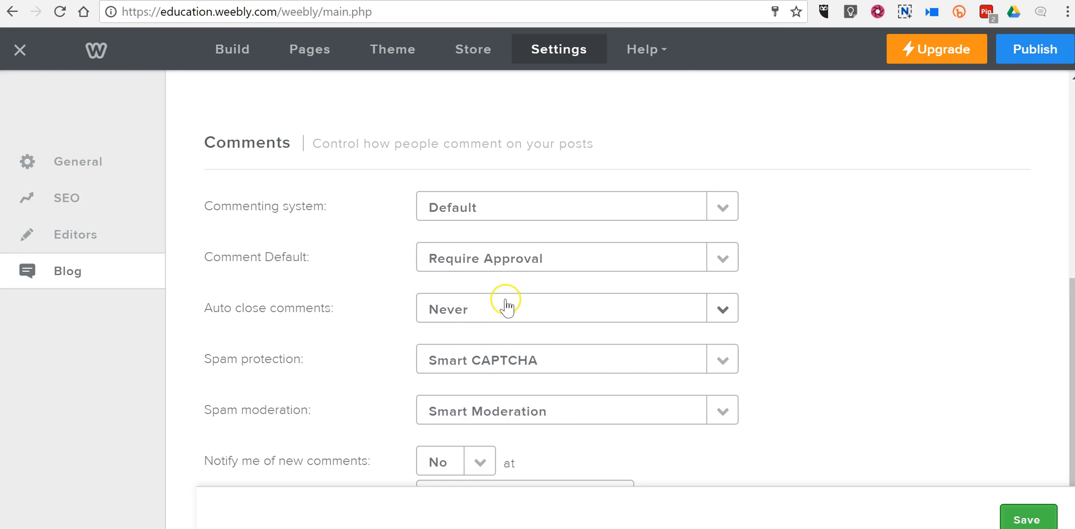
{"action": "left_click", "coordinate": [578, 307]}
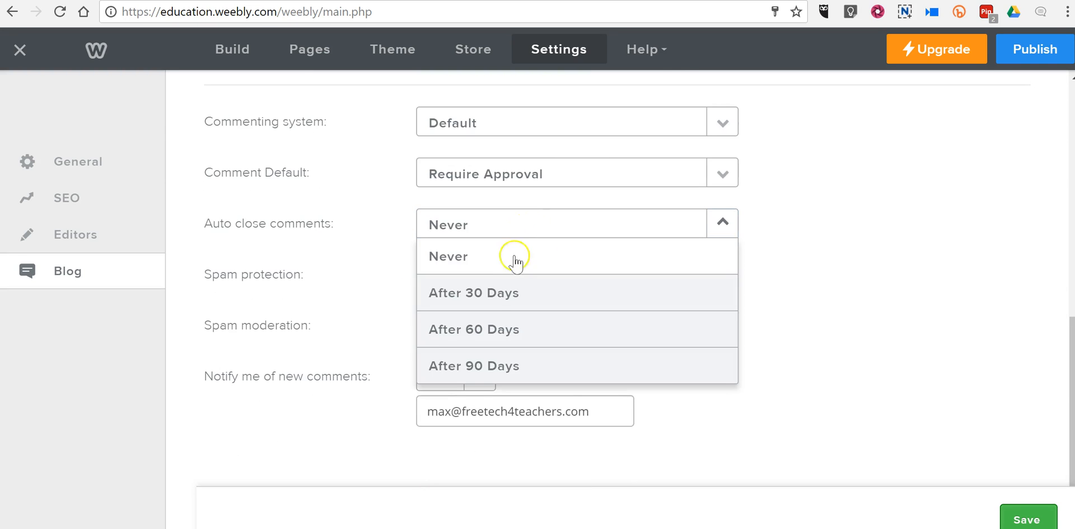
{"action": "left_click", "coordinate": [473, 292]}
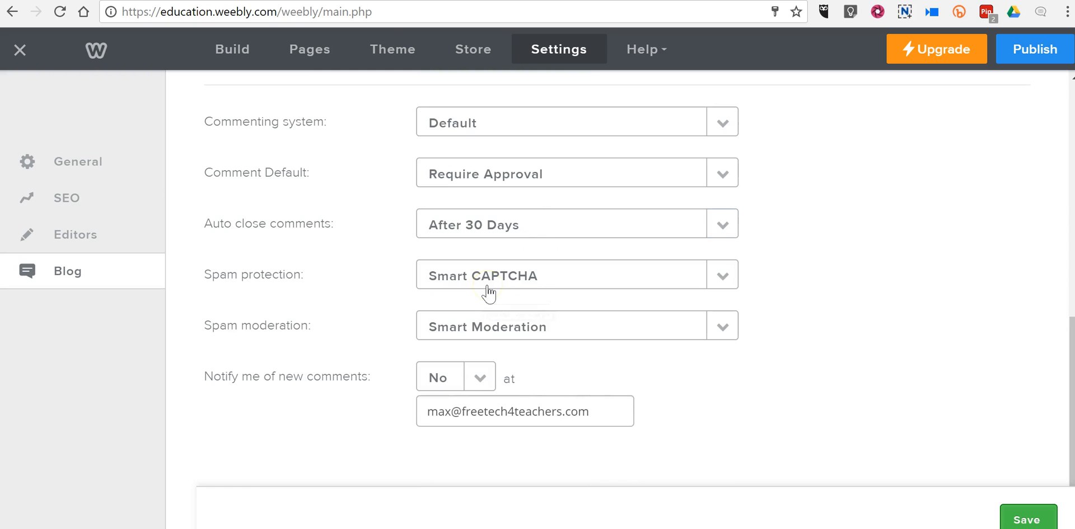
{"action": "mouse_move", "coordinate": [565, 272]}
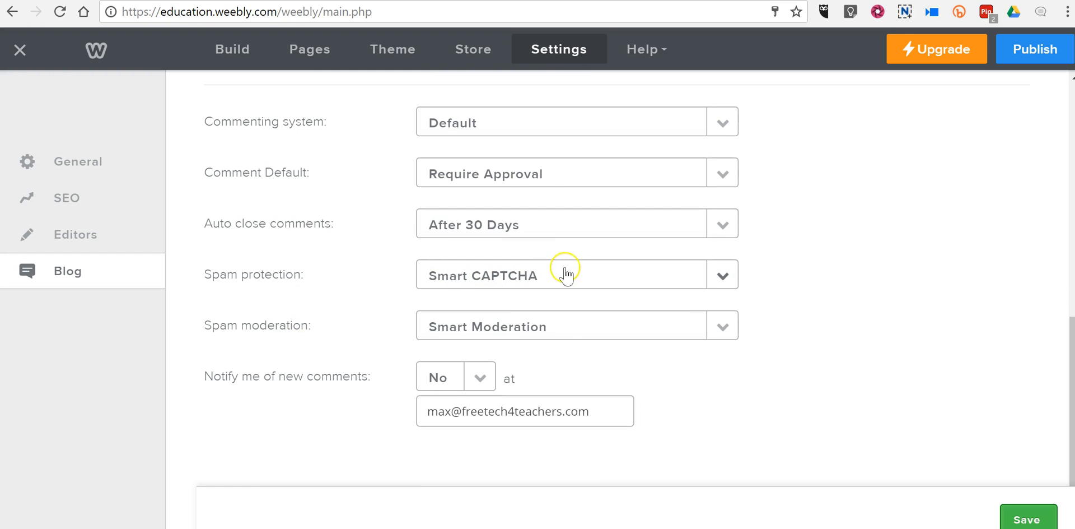
{"action": "mouse_move", "coordinate": [562, 333]}
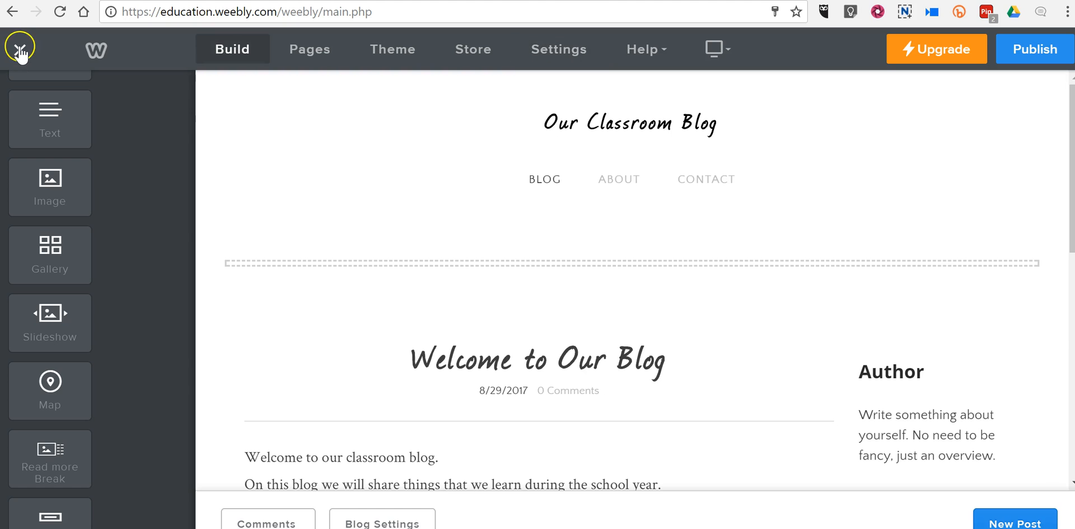
Exit the editor and go to the My Students page for Mr. Max's Class.
{"action": "left_click", "coordinate": [20, 49]}
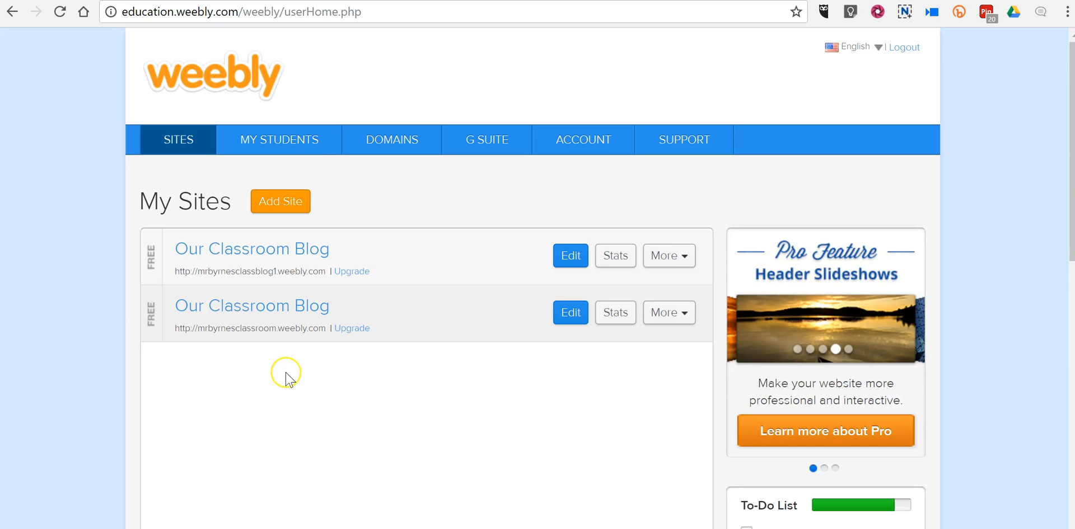
{"action": "mouse_move", "coordinate": [617, 341]}
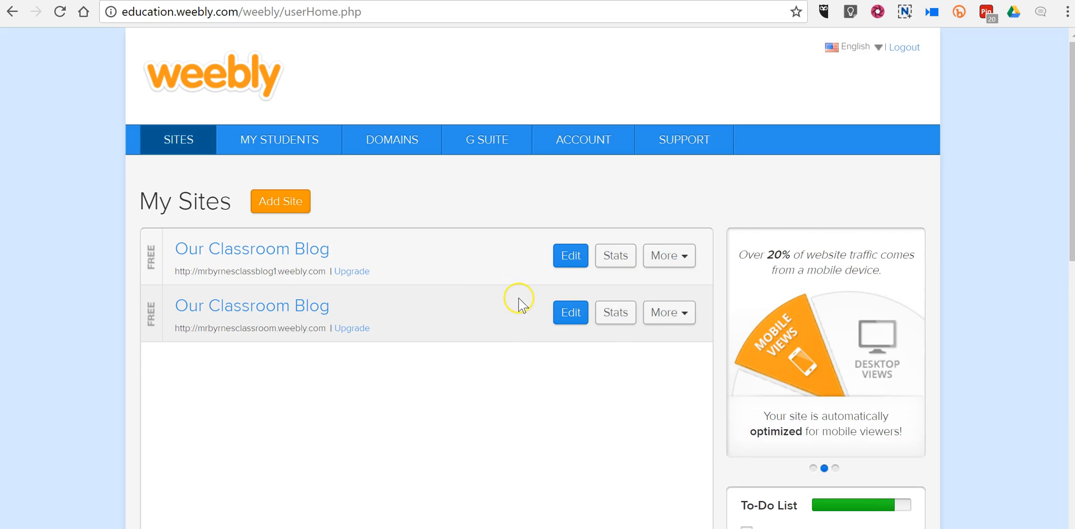
{"action": "left_click", "coordinate": [278, 140]}
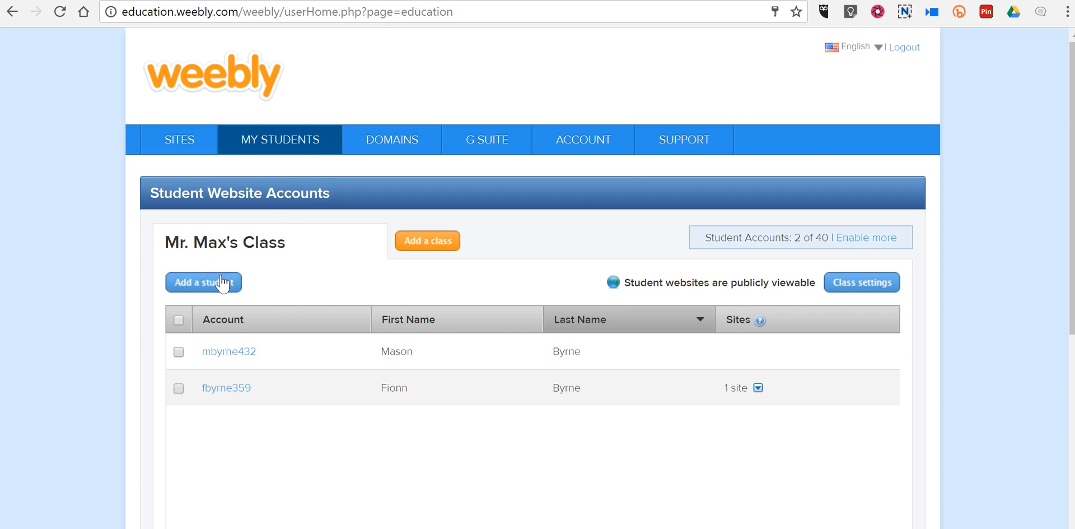
{"action": "mouse_move", "coordinate": [779, 233]}
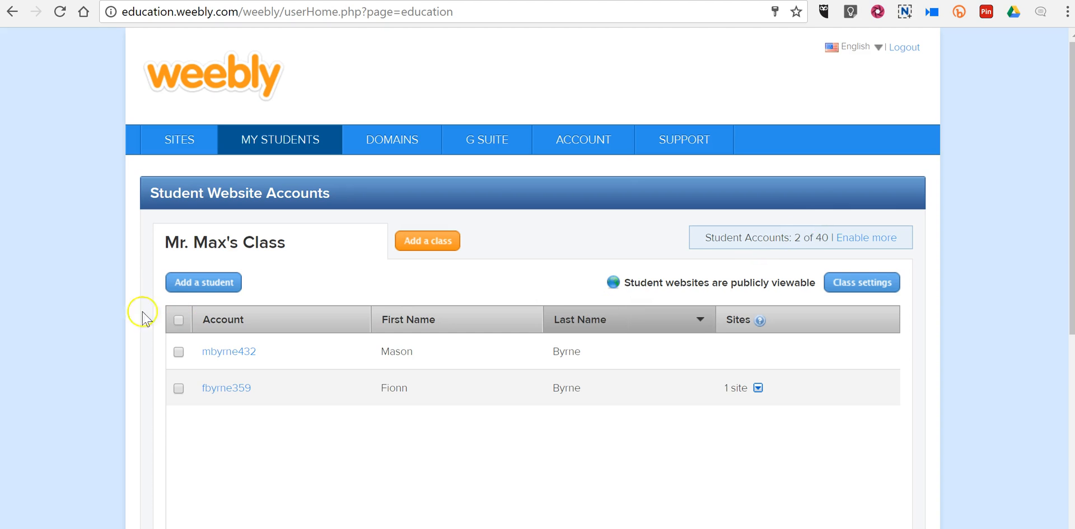
{"action": "left_click", "coordinate": [203, 282]}
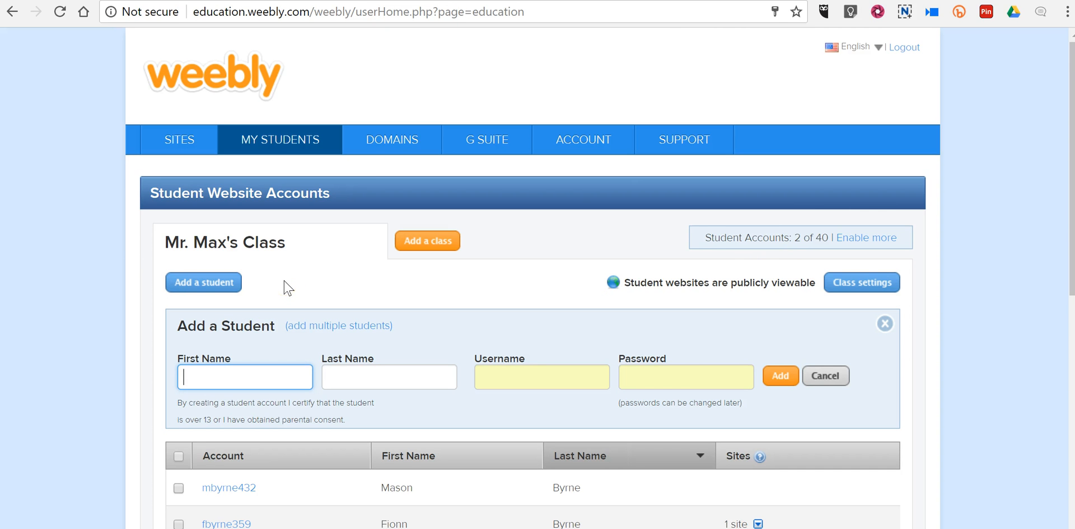
{"action": "type", "text": "Isla"}
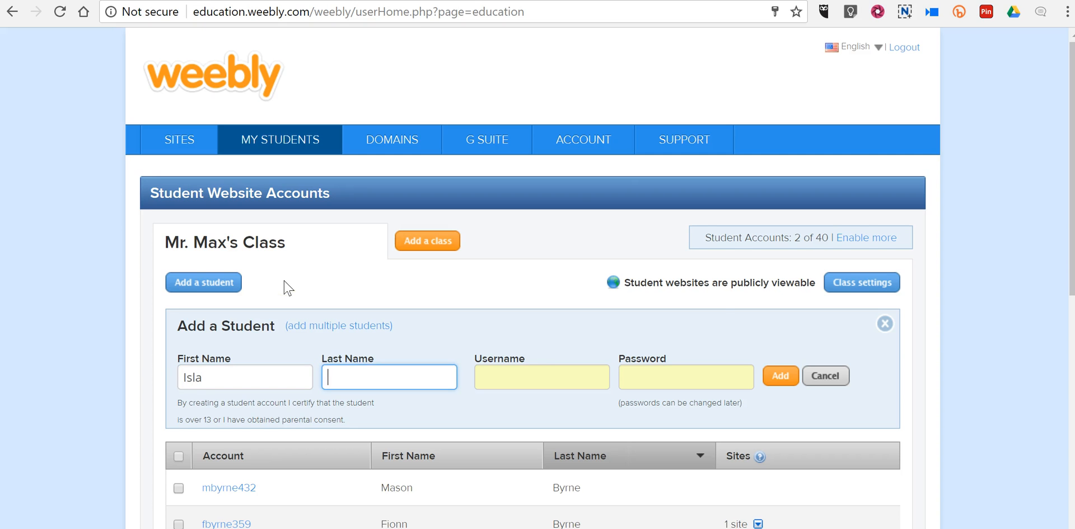
{"action": "type", "text": "Byrne"}
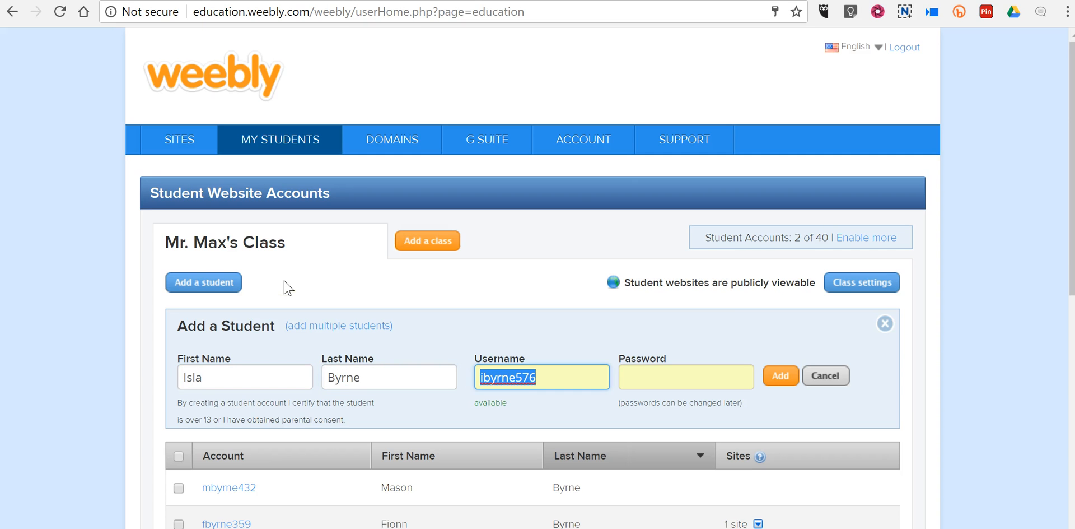
{"action": "left_click", "coordinate": [686, 376]}
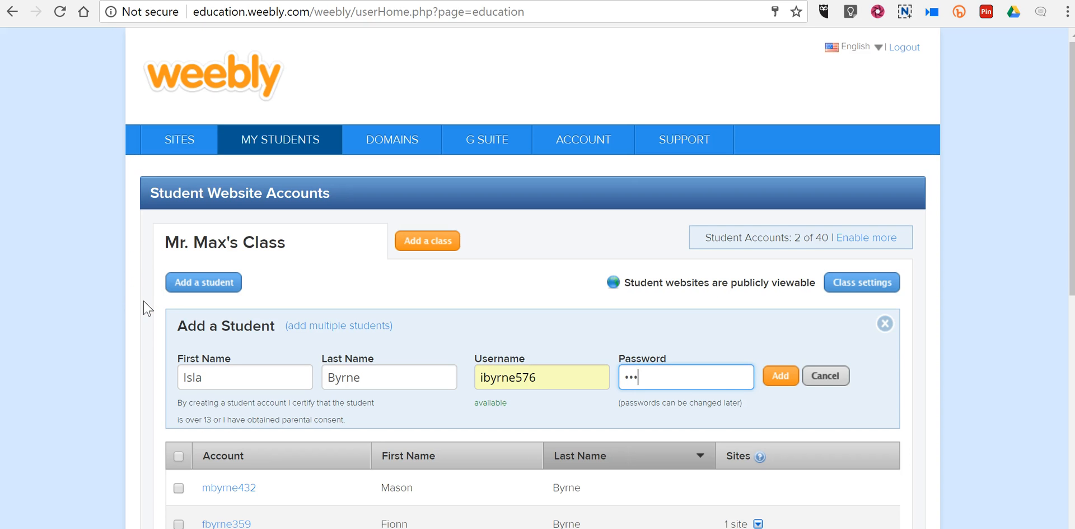
{"action": "type", "text": "••••"}
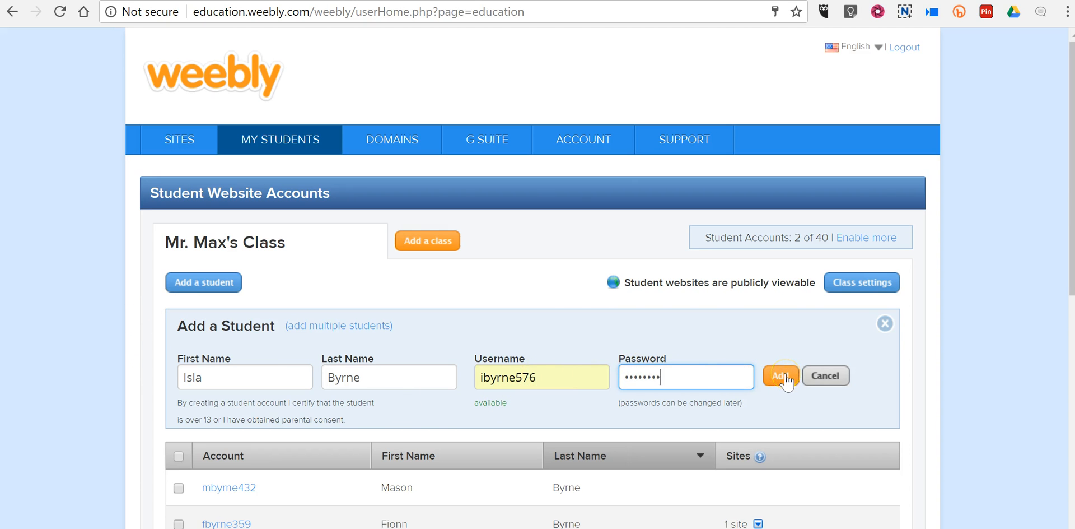
{"action": "left_click", "coordinate": [780, 376]}
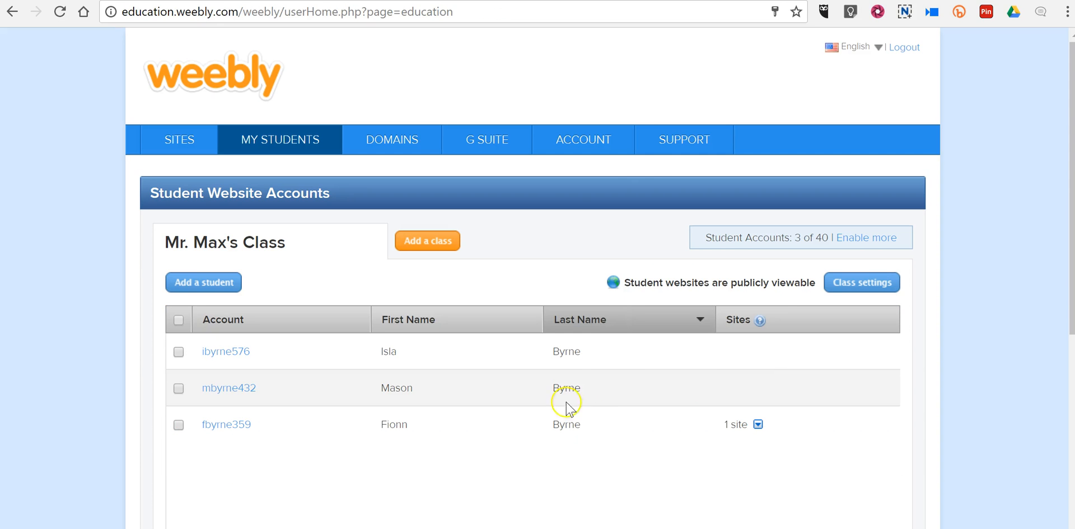
{"action": "mouse_move", "coordinate": [250, 370]}
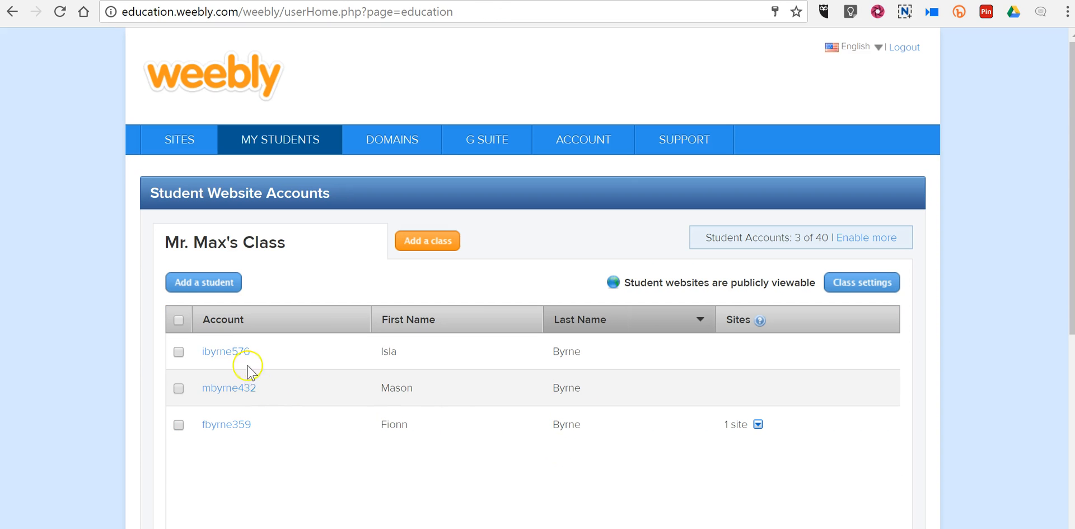
{"action": "mouse_move", "coordinate": [240, 360]}
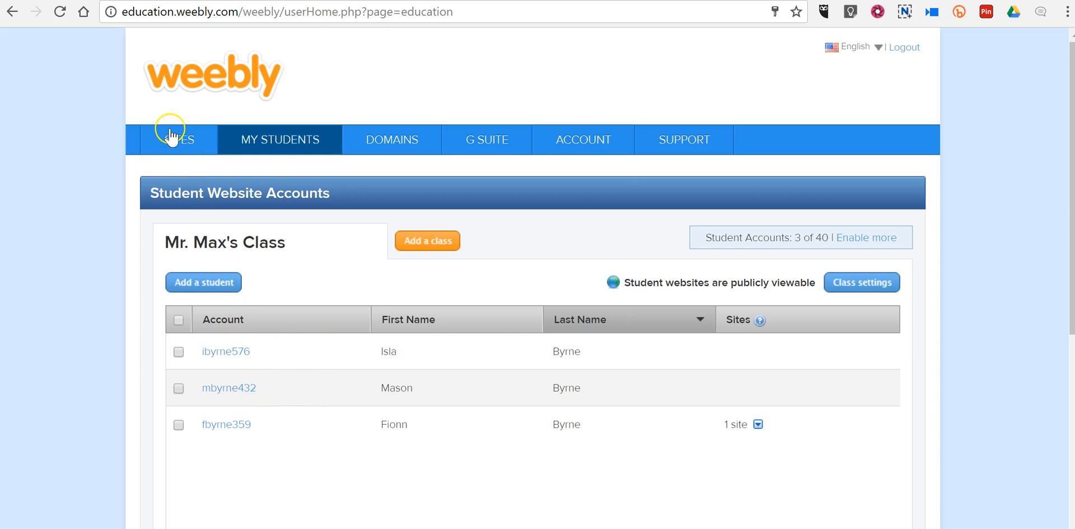
From the Sites list, edit the second Our Classroom Blog via its More menu.
{"action": "left_click", "coordinate": [177, 140]}
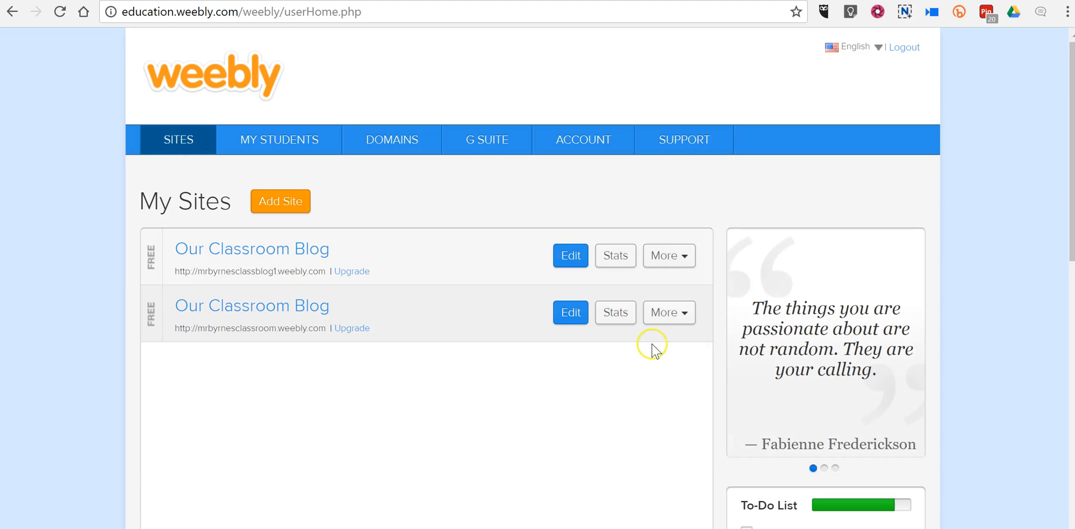
{"action": "left_click", "coordinate": [668, 312]}
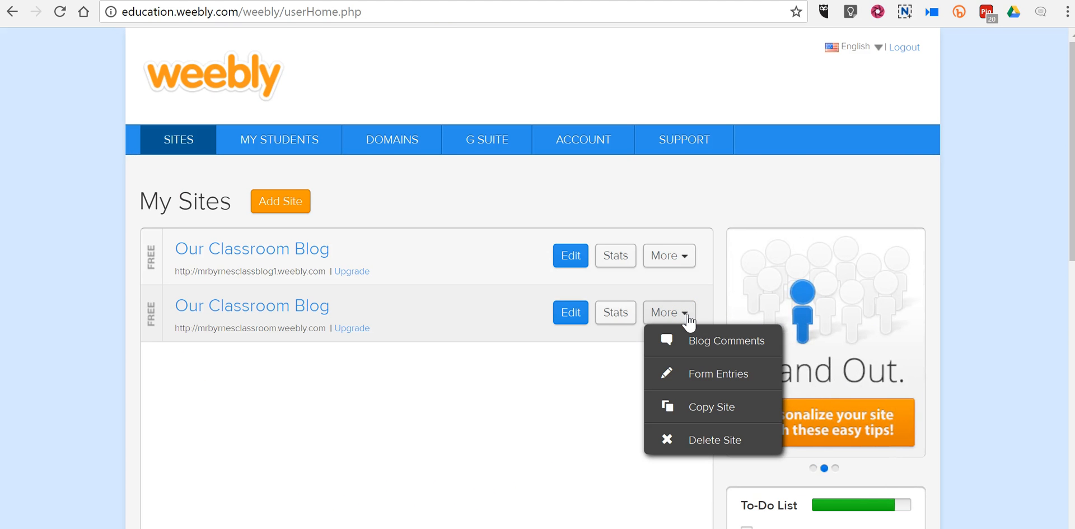
{"action": "mouse_move", "coordinate": [708, 346]}
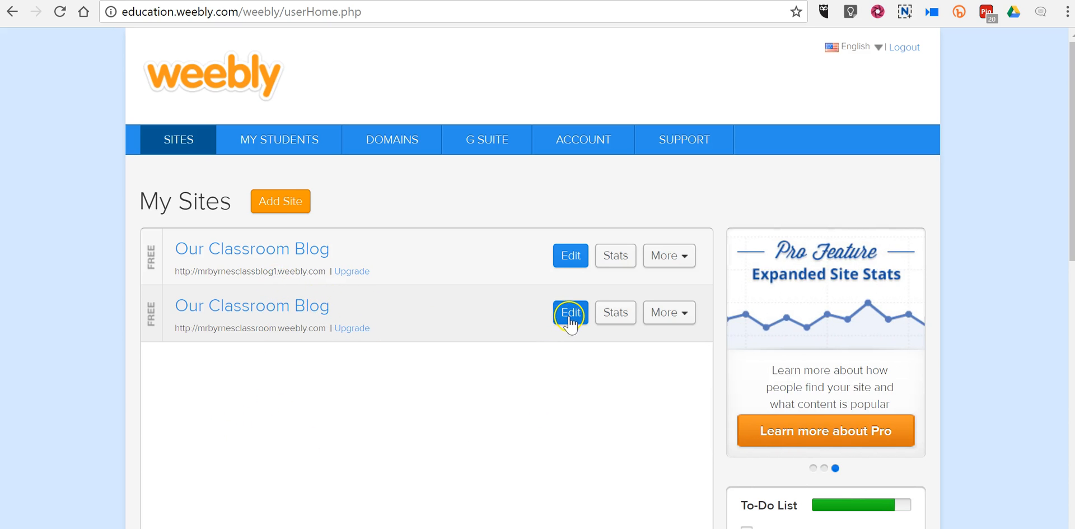
{"action": "left_click", "coordinate": [570, 313]}
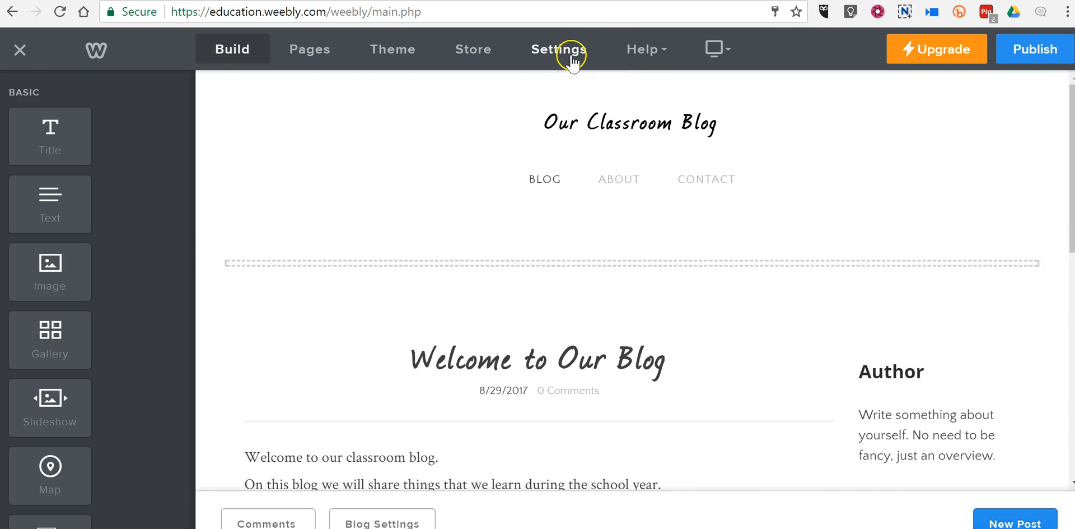
Open site settings, go to the Editors section, and start adding a new editor.
{"action": "left_click", "coordinate": [558, 49]}
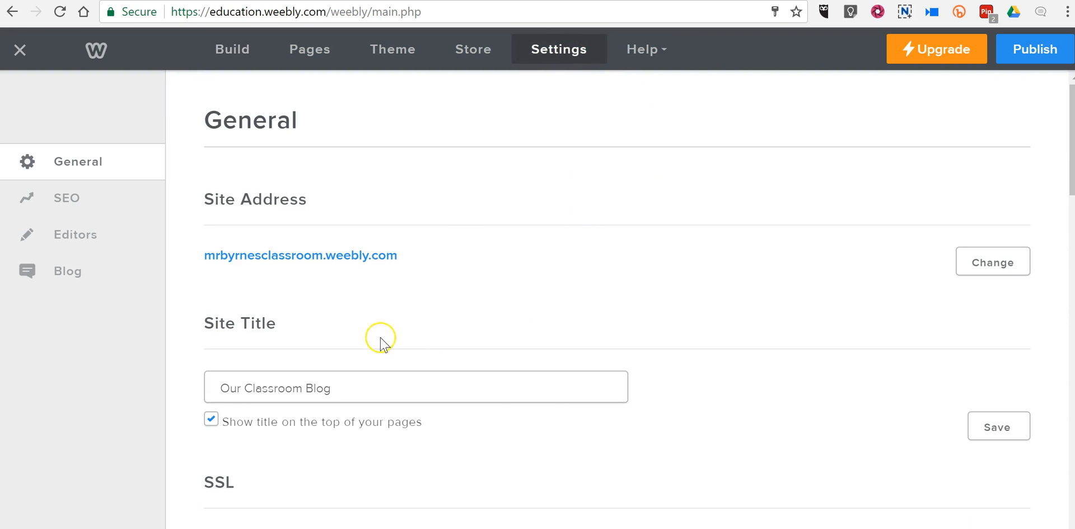
{"action": "scroll", "scroll_direction": "down", "scroll_amount": 3}
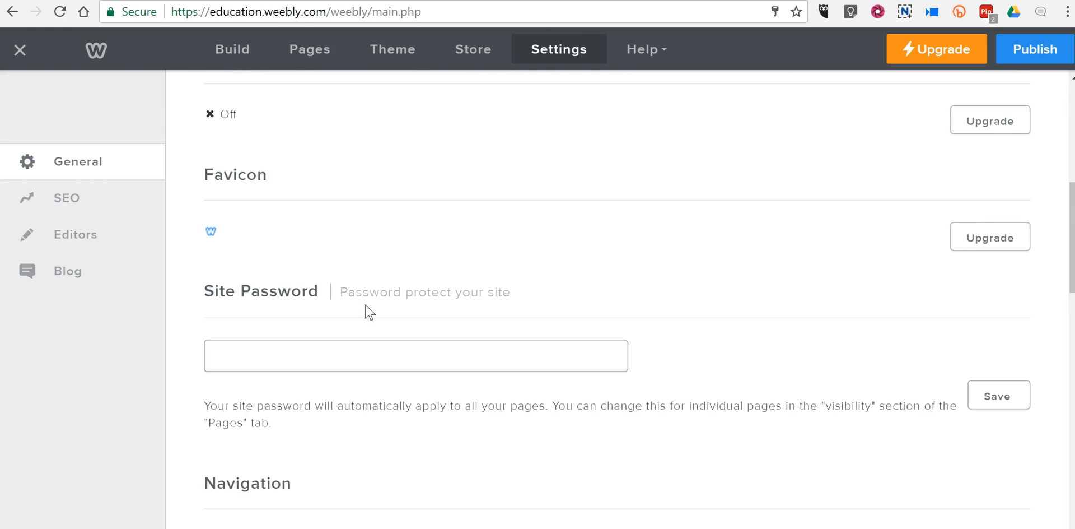
{"action": "scroll", "scroll_direction": "down", "scroll_amount": 3}
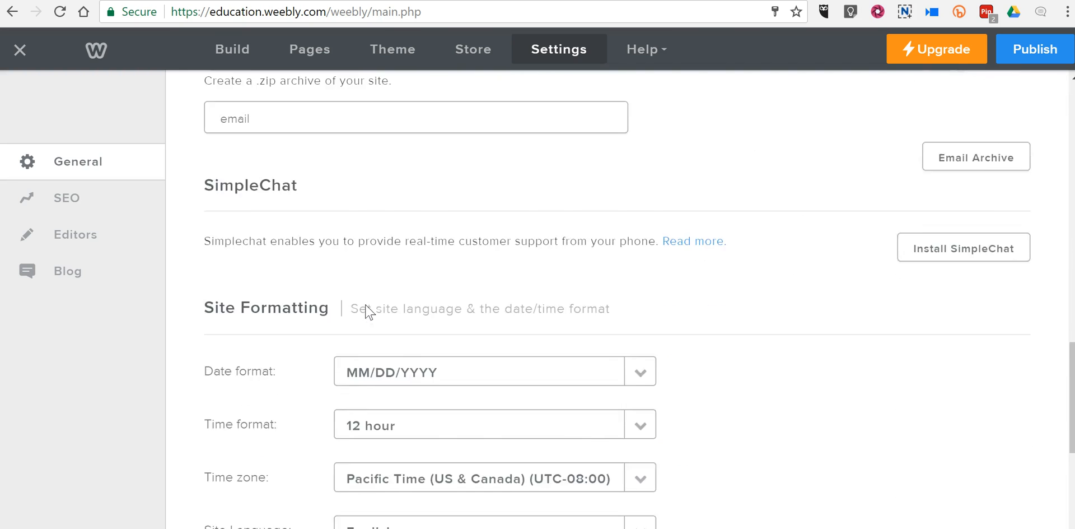
{"action": "scroll", "scroll_direction": "down", "scroll_amount": 3}
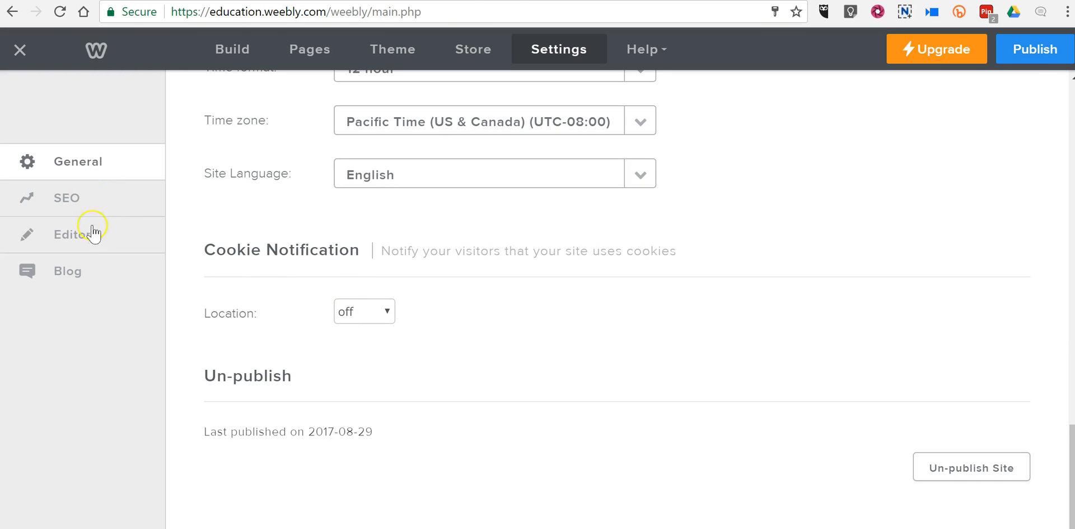
{"action": "left_click", "coordinate": [73, 234]}
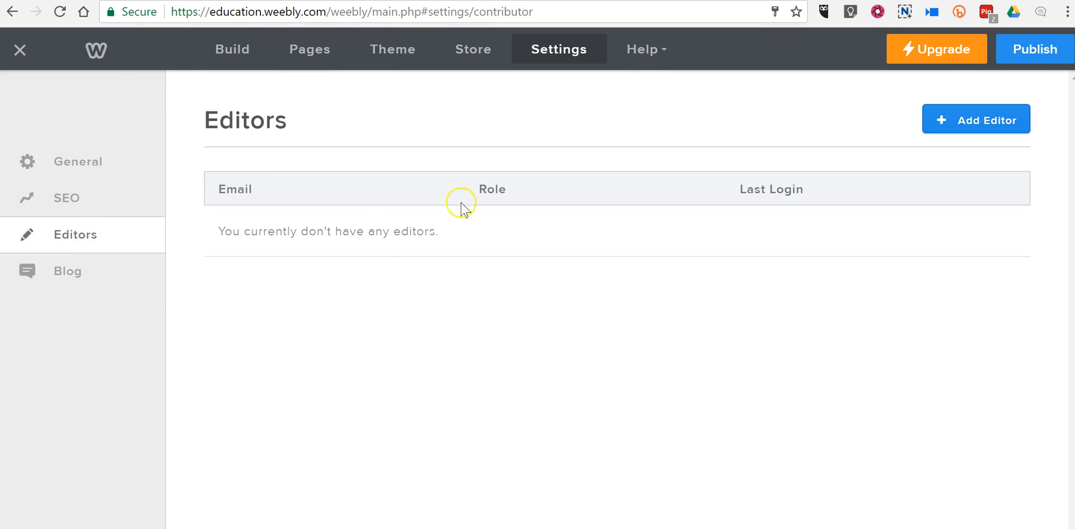
{"action": "left_click", "coordinate": [976, 119]}
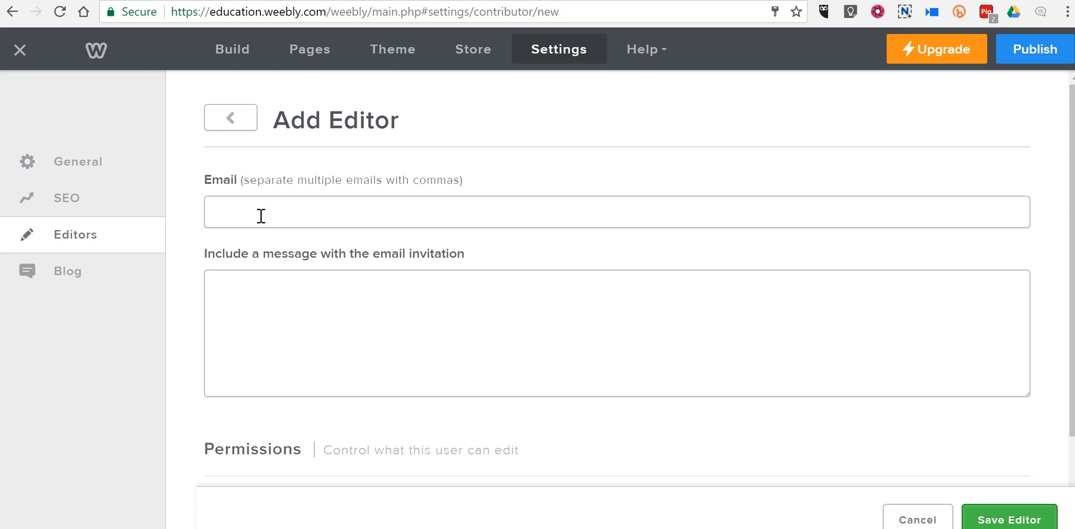
{"action": "scroll", "scroll_direction": "down", "scroll_amount": 3}
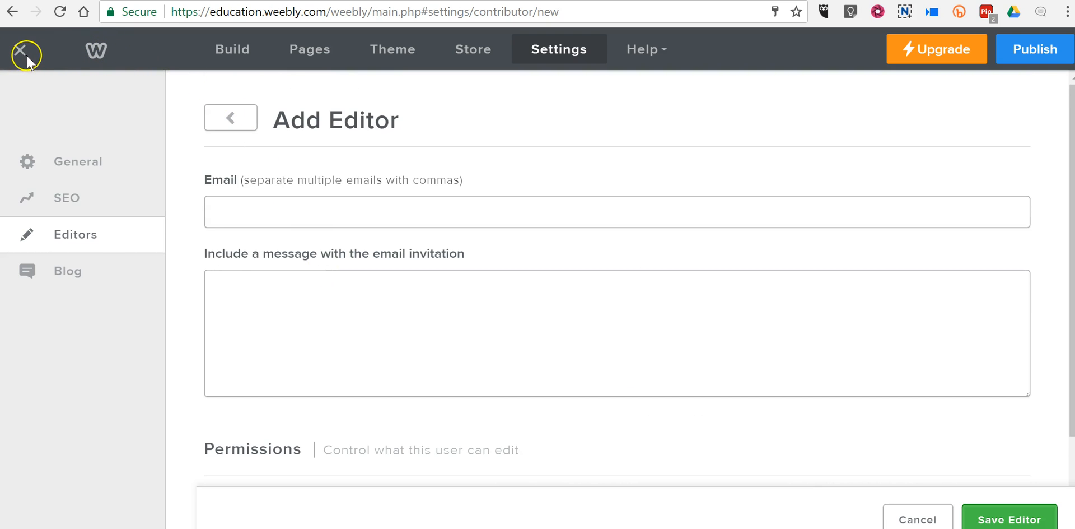
Close the settings panel and exit the site editor to My Sites.
{"action": "left_click", "coordinate": [20, 49]}
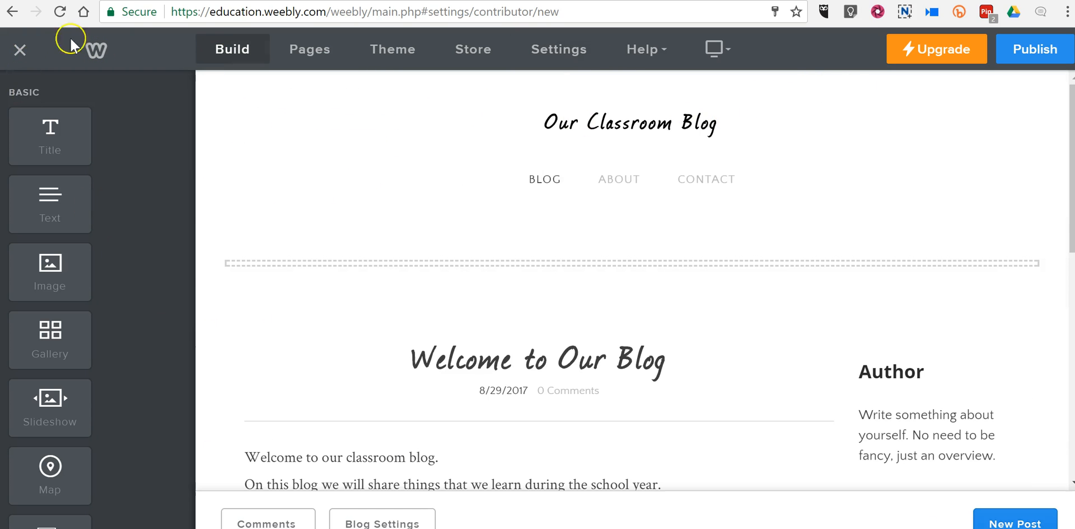
{"action": "left_click", "coordinate": [20, 50]}
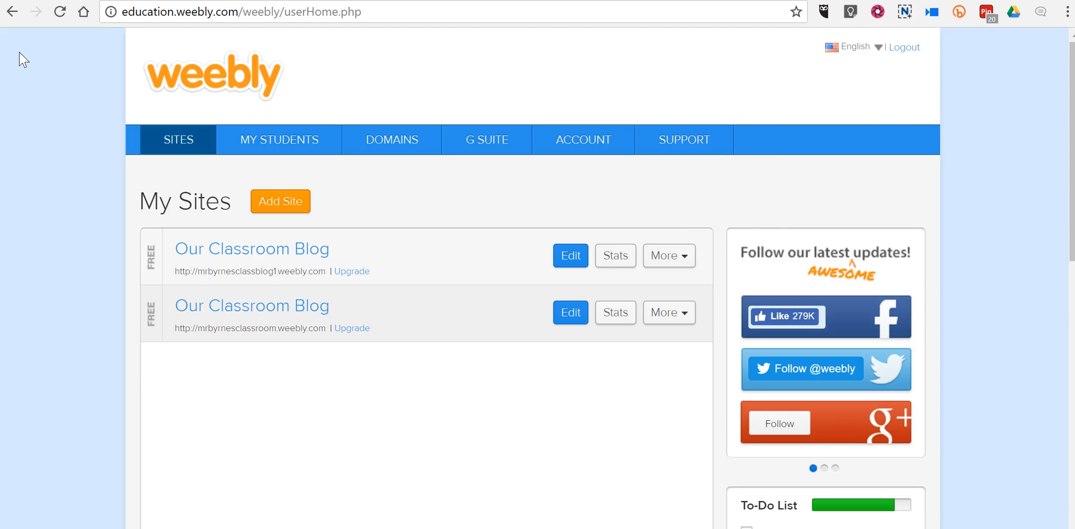